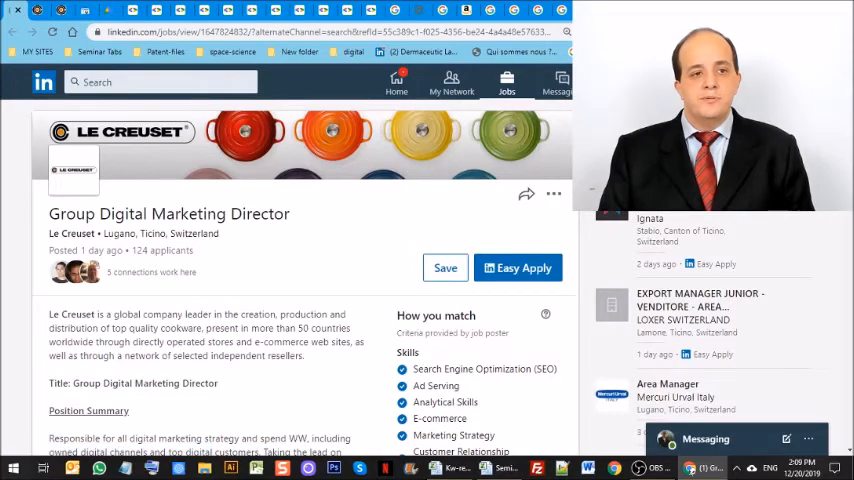
- Scroll through the Le Creuset Group Digital Marketing Director job description on LinkedIn
scroll("down", 3)
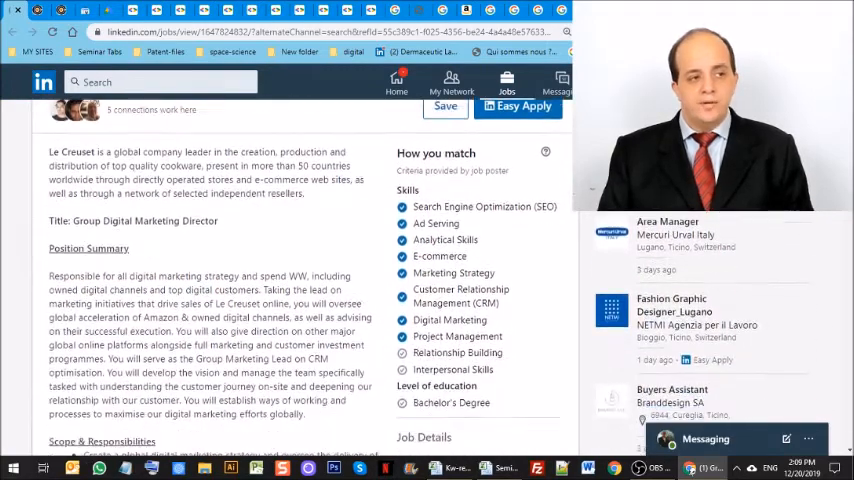
scroll("down", 3)
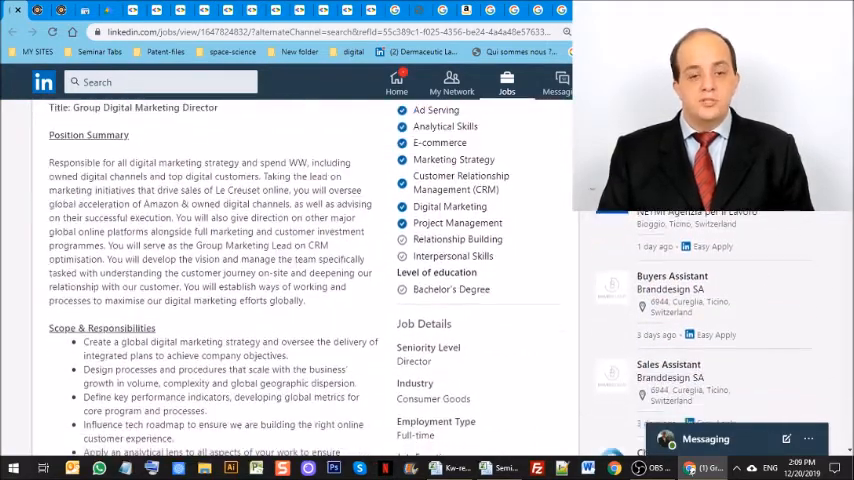
scroll("down", 3)
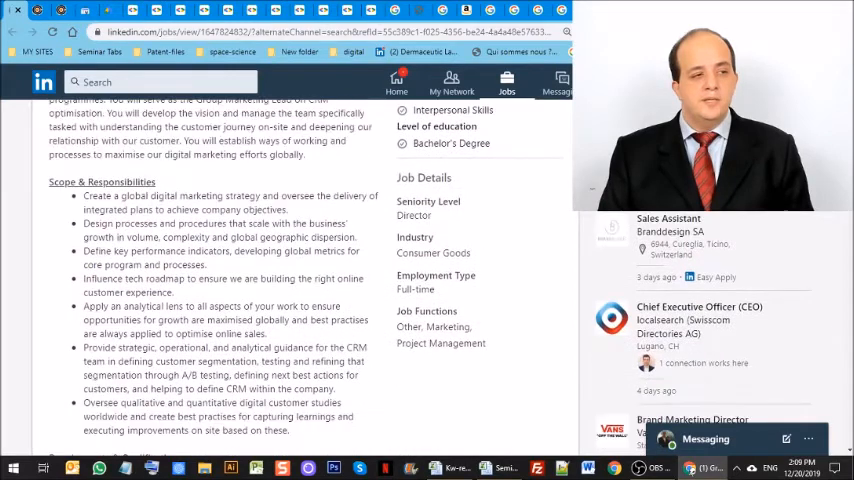
scroll("down", 3)
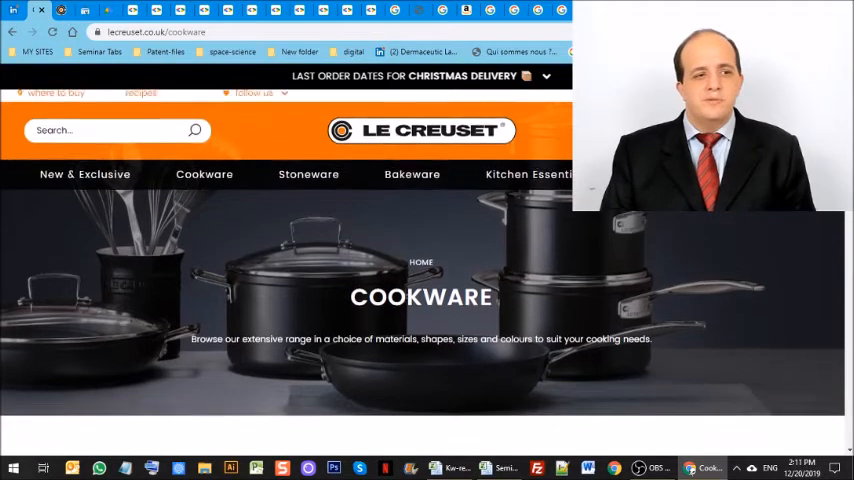
- Browse the UK cookware page's product categories down to the footer and back up
scroll("down", 3)
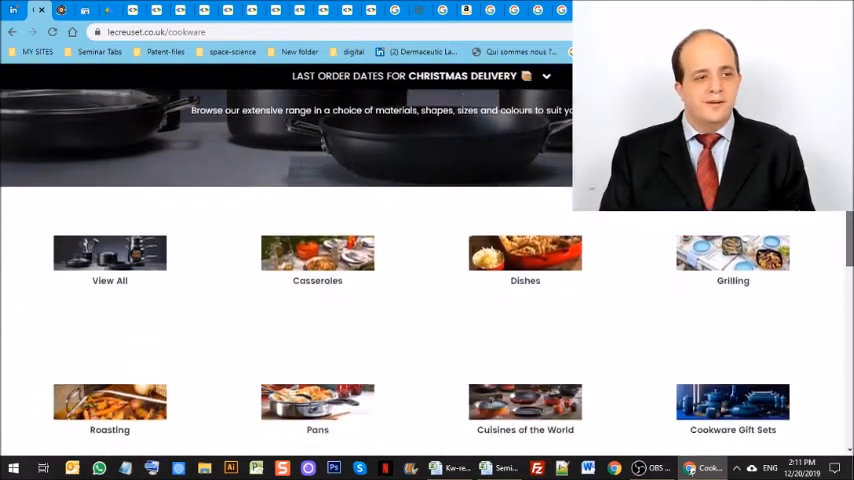
scroll("down", 3)
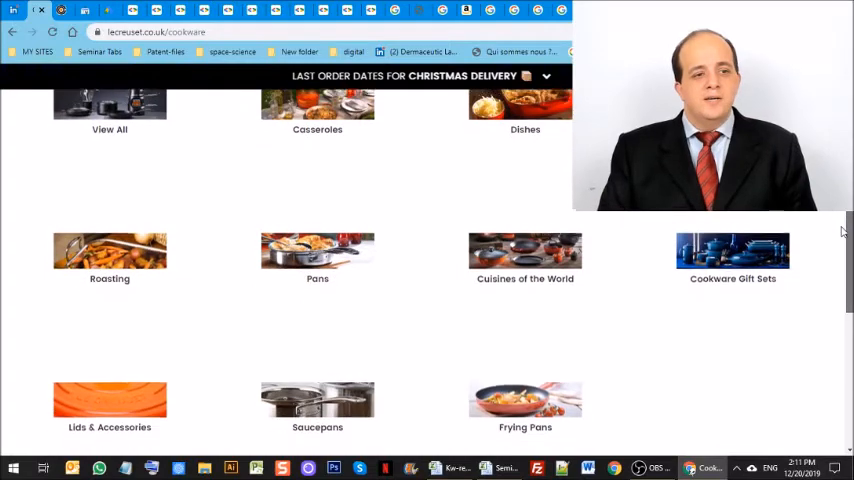
scroll("down", 3)
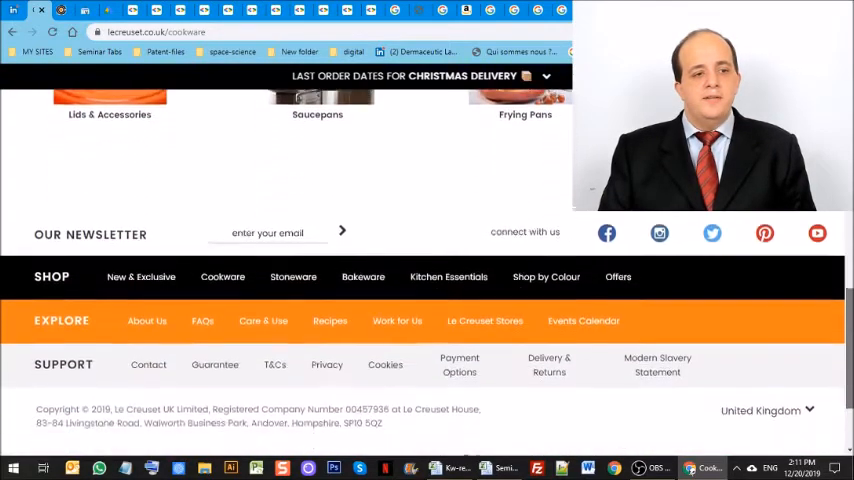
scroll("down", 3)
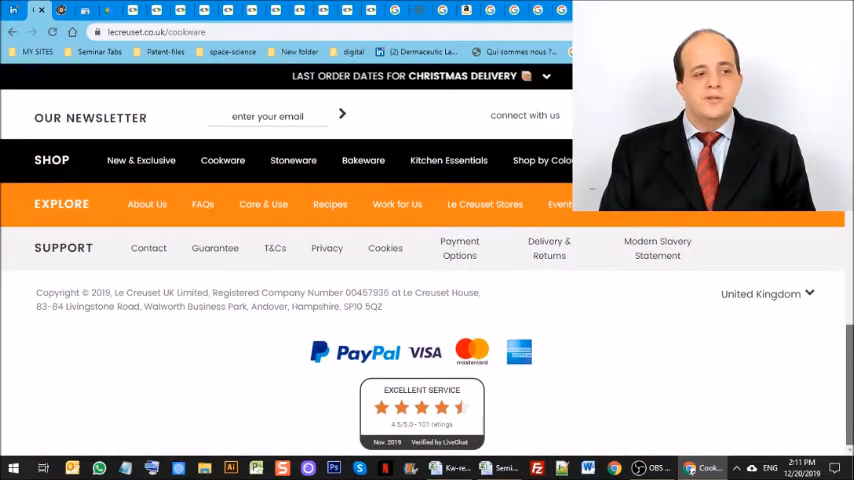
scroll("up", 3)
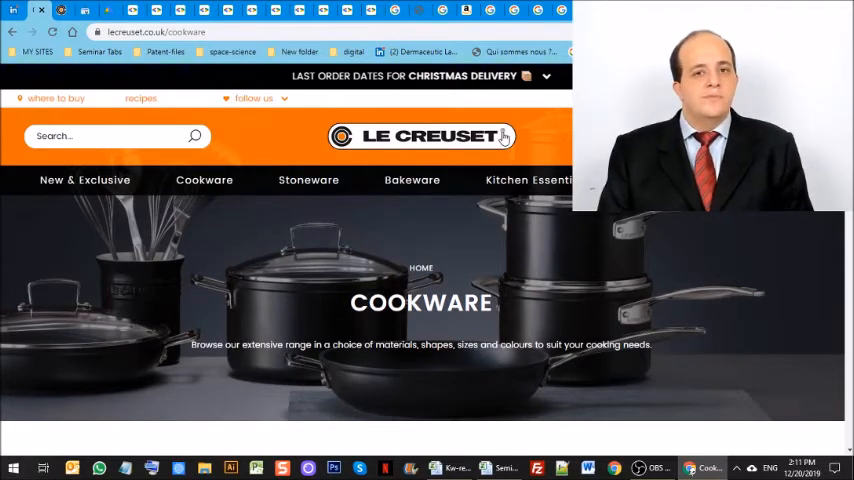
mouse_move(250, 128)
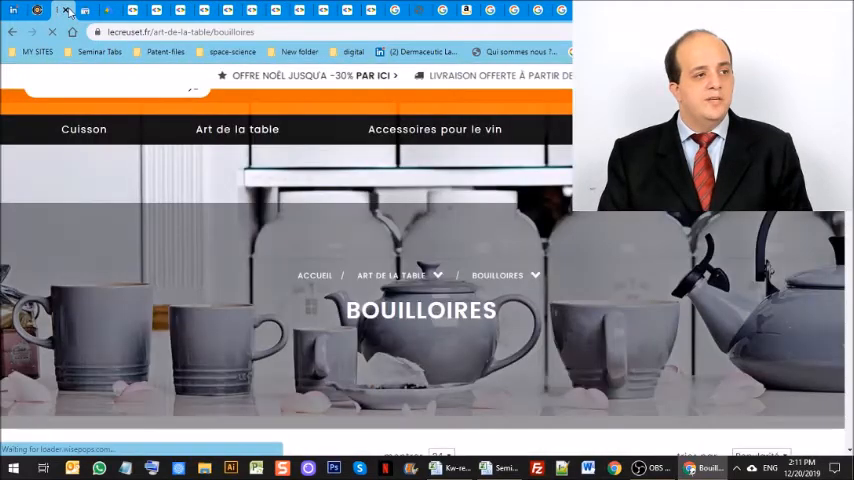
- Close the French Le Creuset kettles (Bouilloires) tab
left_click(75, 10)
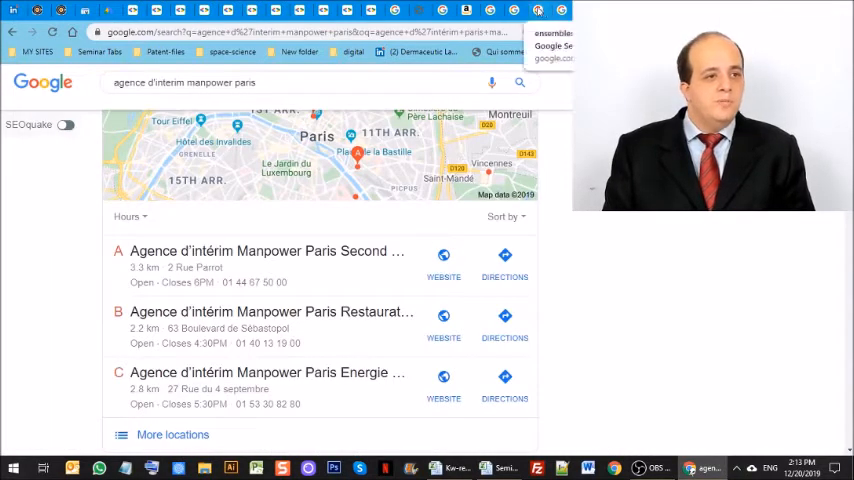
- Enter 'honey kills xylella fastidiosa', then go to the Review snippet documentation tab
type("honey kills xylella fastidiosa")
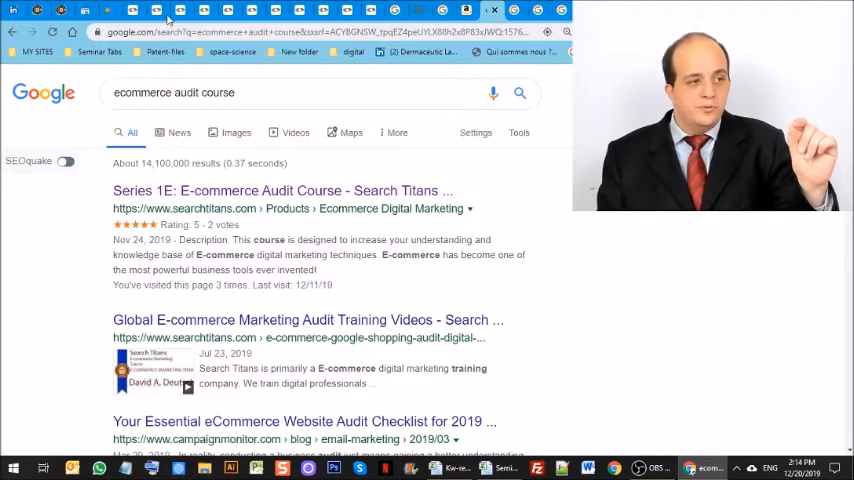
left_click(175, 10)
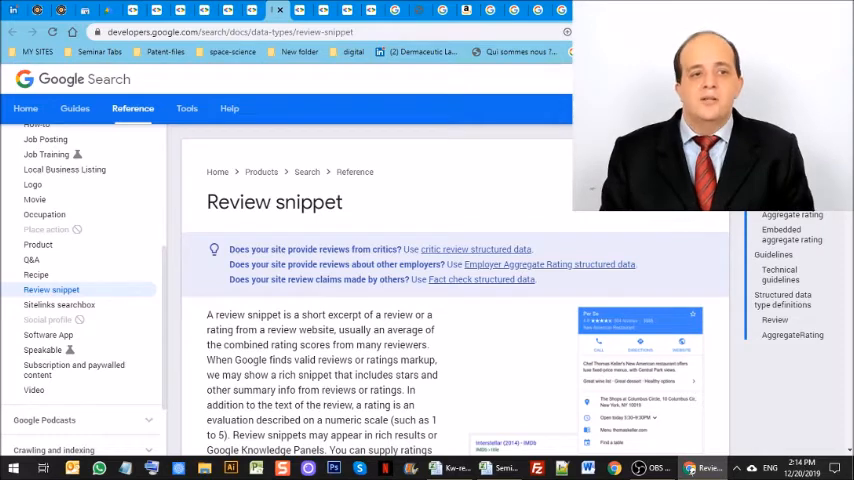
- Scroll through the Review snippet guide on Google Search Central
scroll("down", 3)
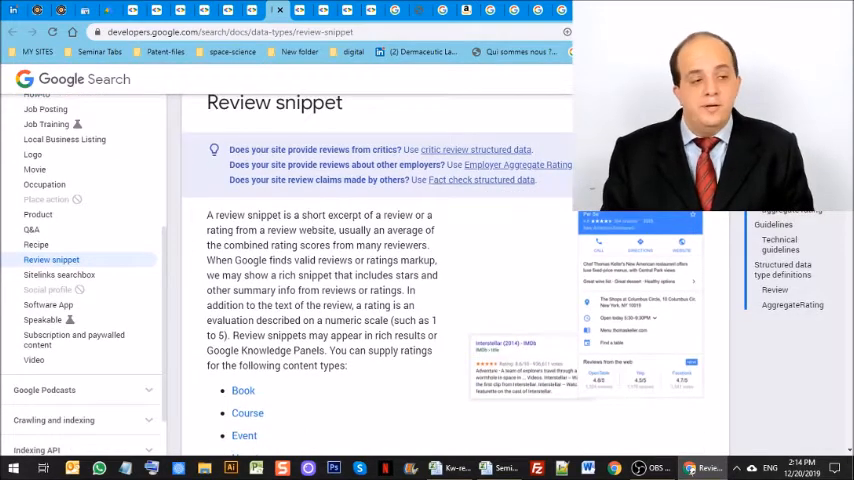
scroll("down", 3)
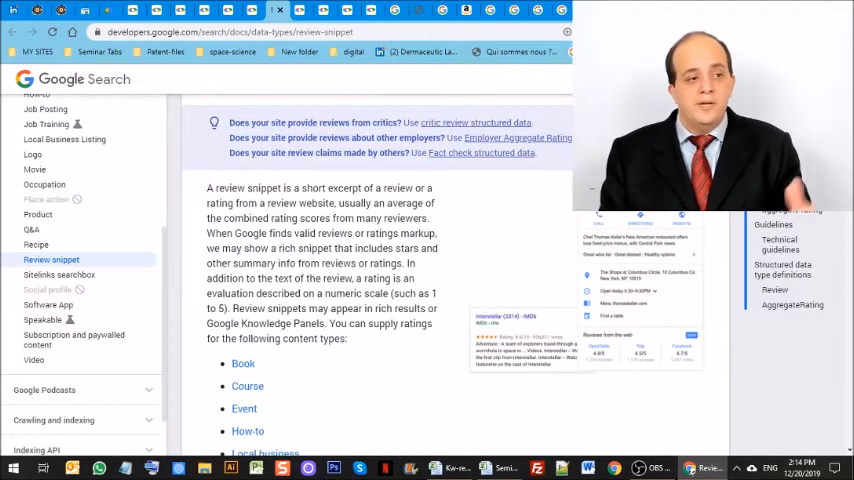
scroll("up", 3)
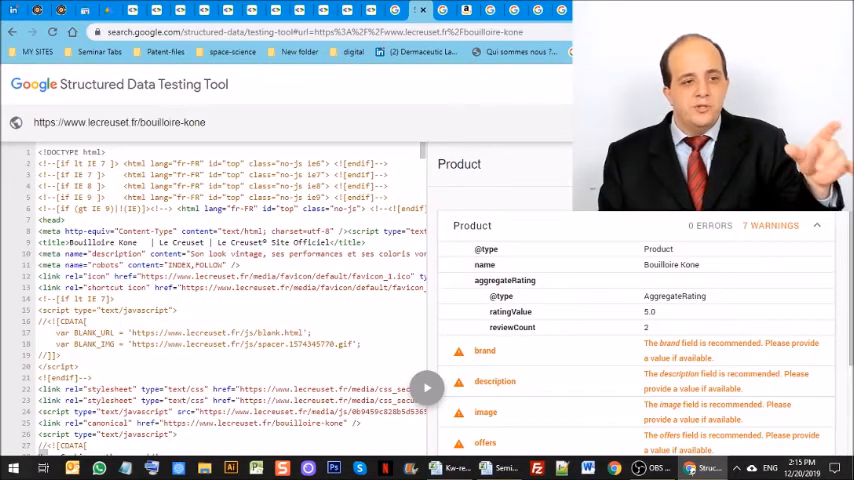
- Expand the detected Bouilloire Kone Product item and review its missing-field warnings
left_click(770, 225)
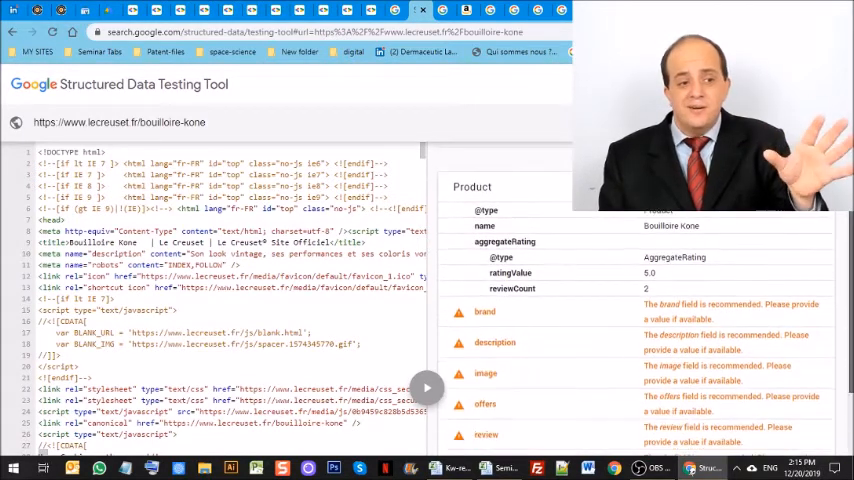
scroll("down", 3)
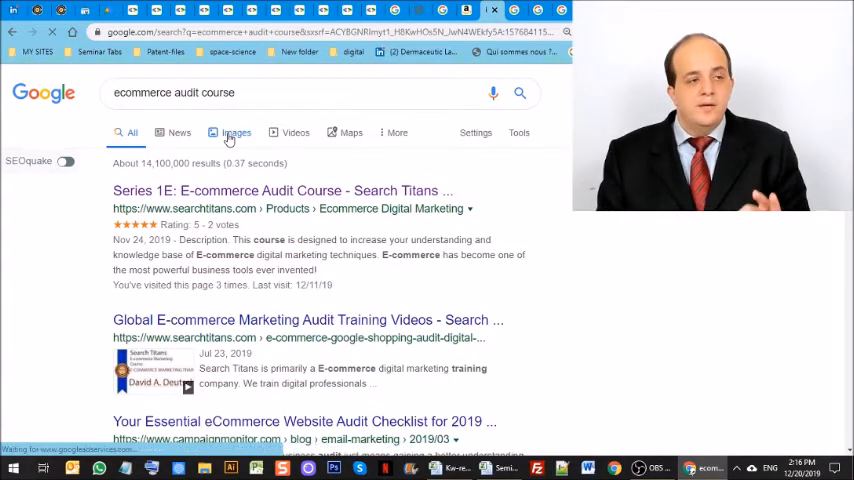
- Show Google image results for 'ecommerce audit course'
left_click(235, 132)
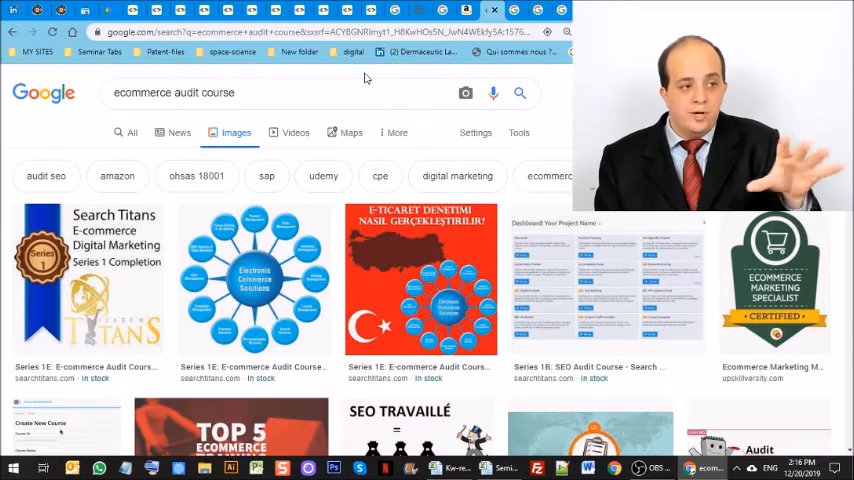
mouse_move(120, 323)
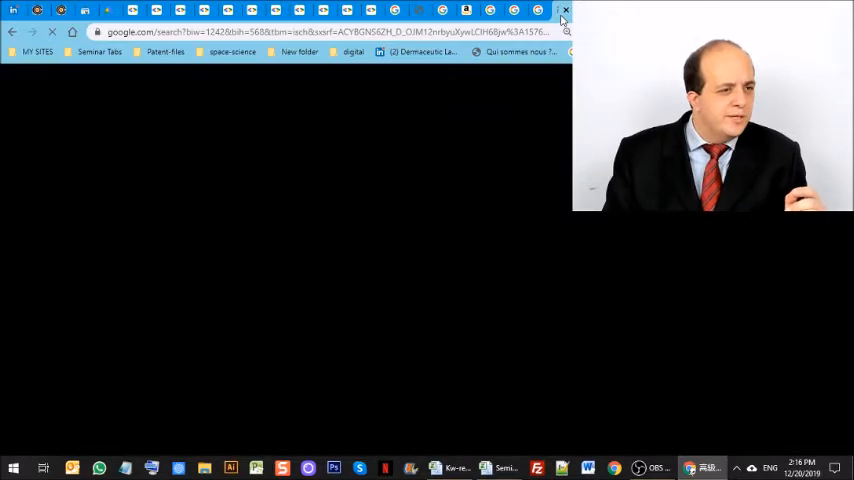
- Switch to the Japanese Search Titans olive oil shop tab and scroll down the page
left_click(393, 10)
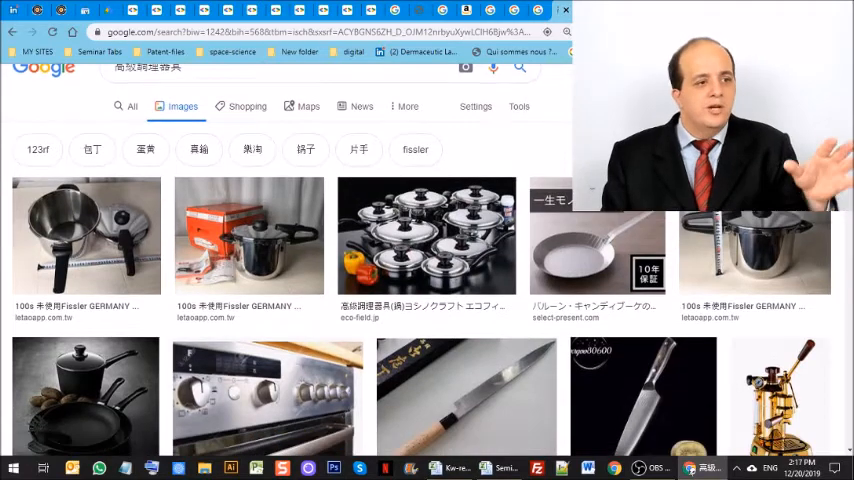
scroll("down", 3)
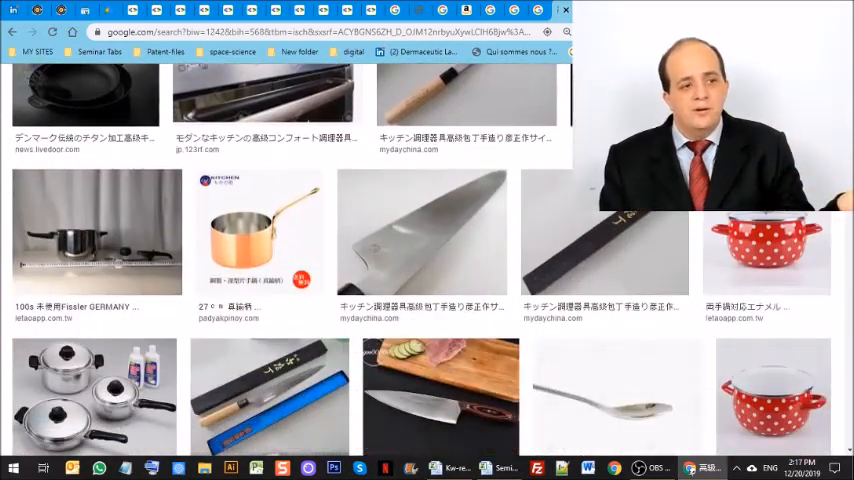
scroll("down", 3)
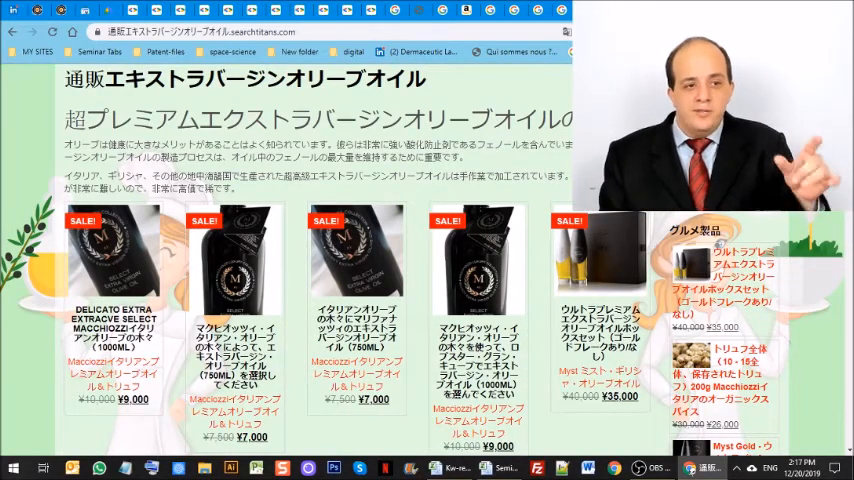
- Scroll up and down through the olive oil shop's product grid
scroll("down", 3)
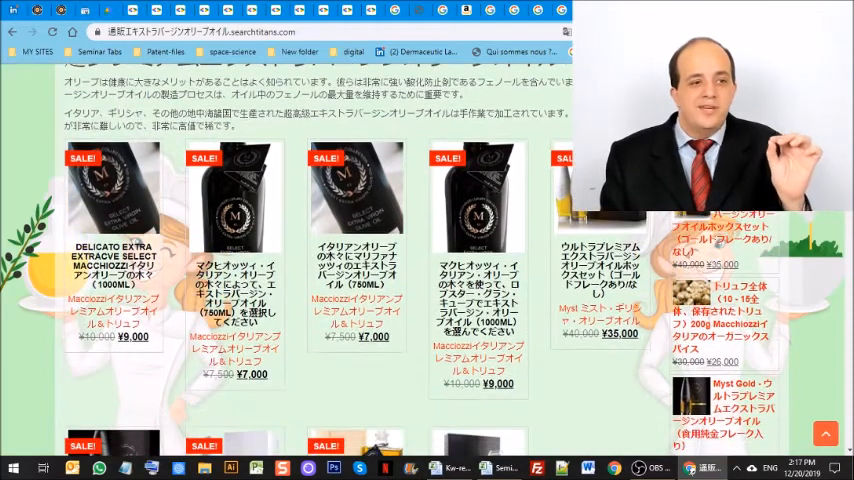
scroll("down", 3)
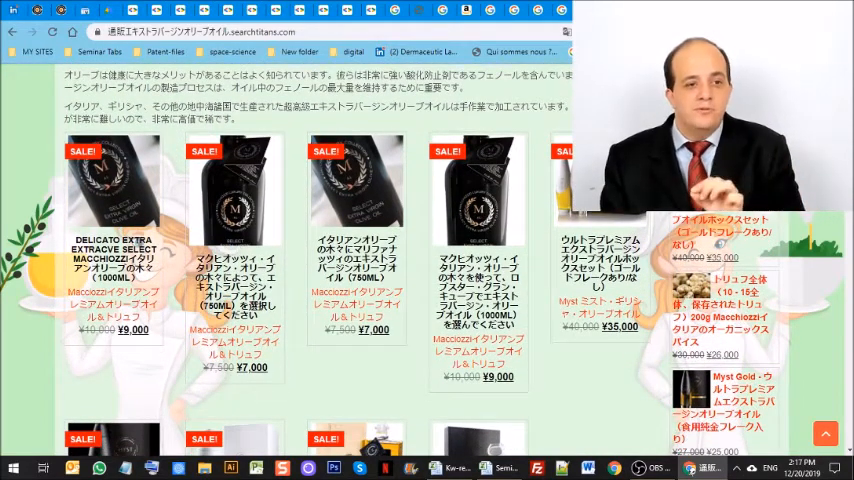
scroll("down", 3)
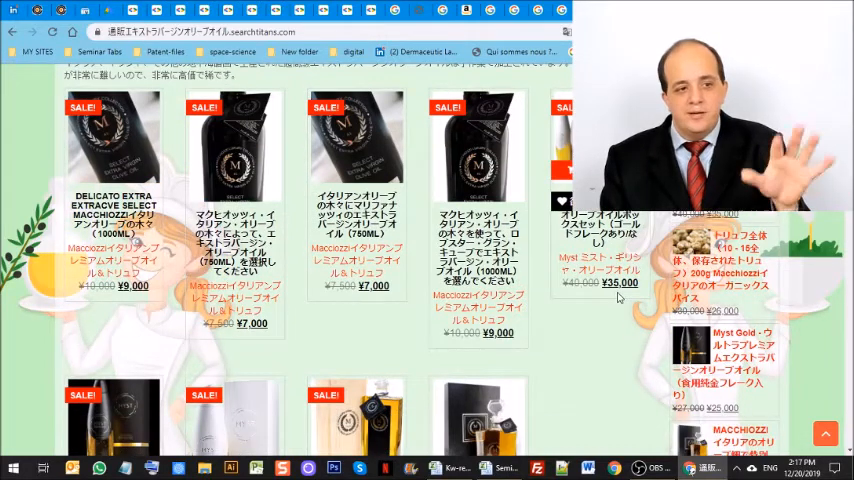
mouse_move(605, 307)
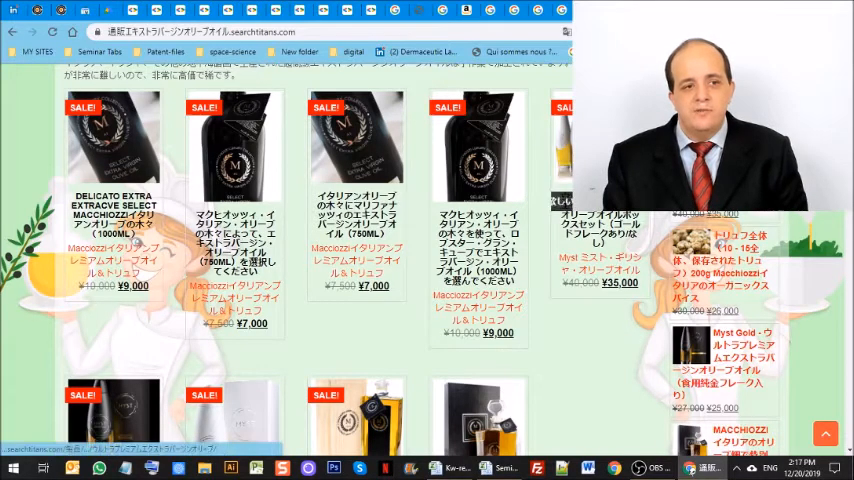
scroll("down", 3)
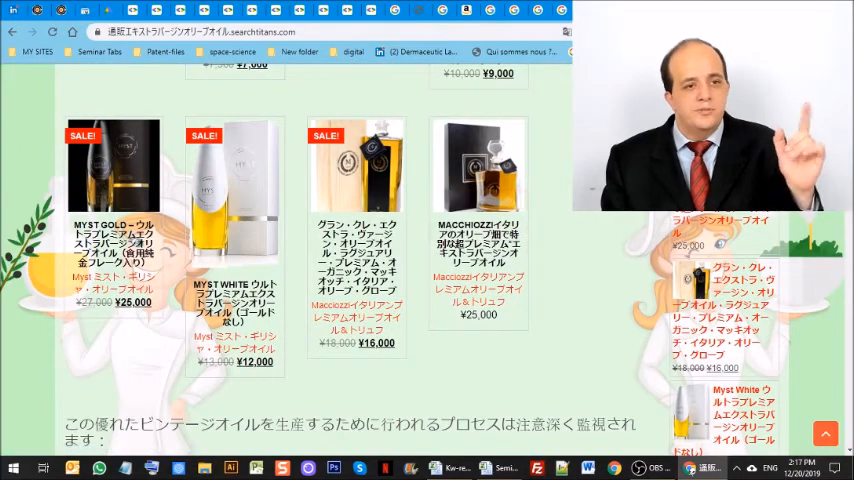
scroll("up", 3)
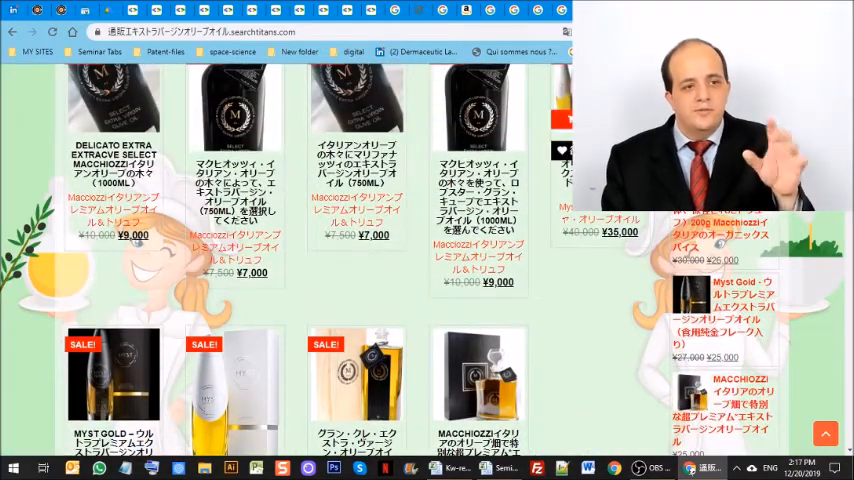
scroll("down", 3)
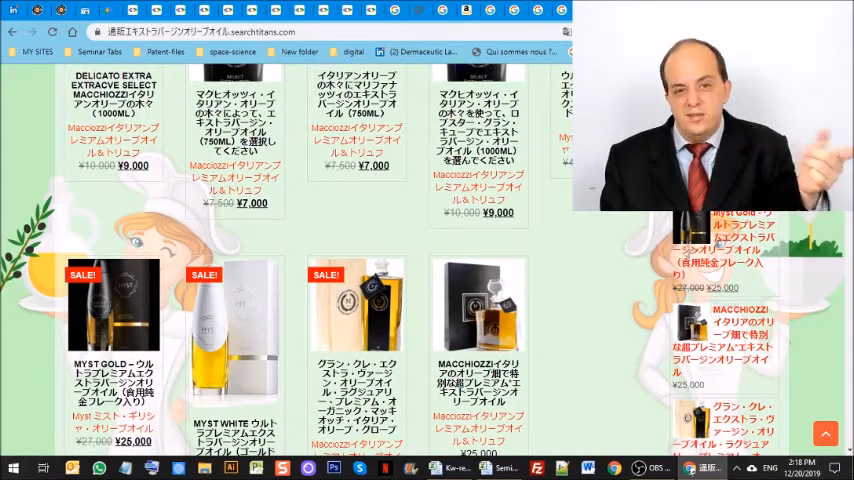
scroll("down", 3)
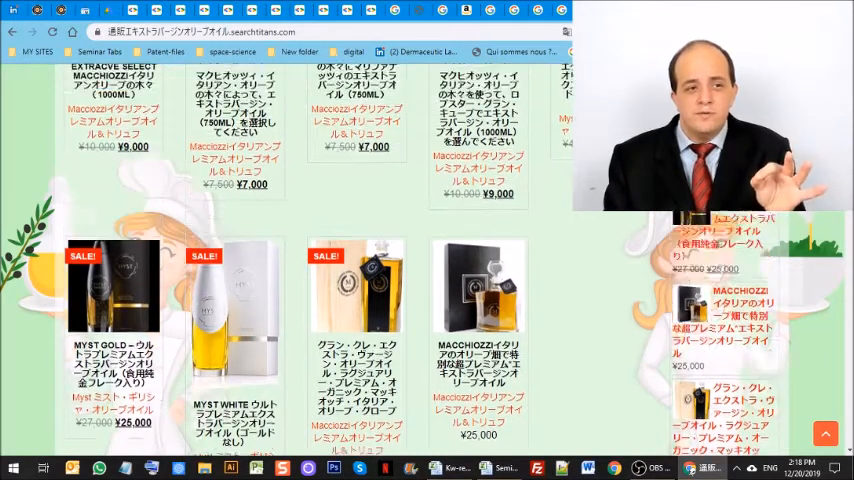
scroll("up", 3)
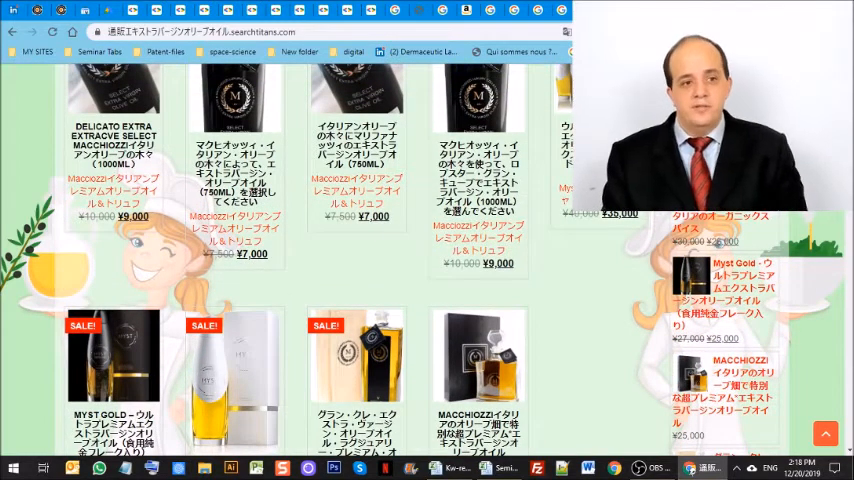
scroll("down", 3)
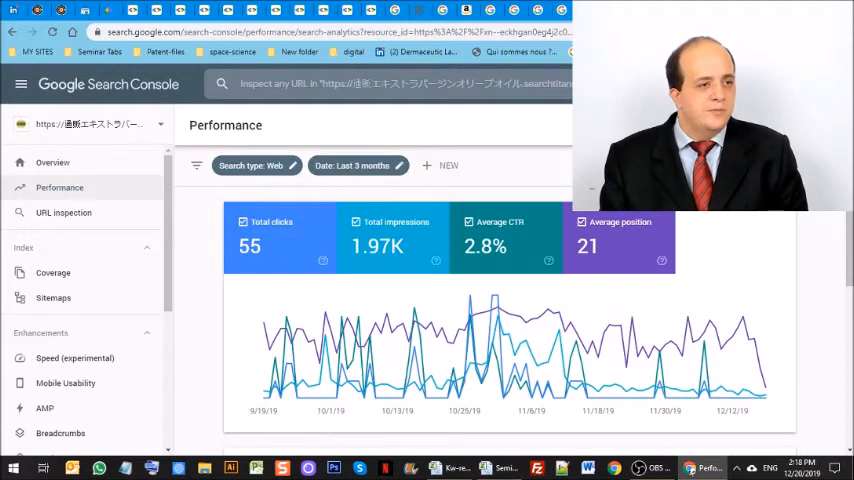
- Review the Search Console query table, led by トリュフファーム with 34 clicks and 793 impressions
scroll("down", 3)
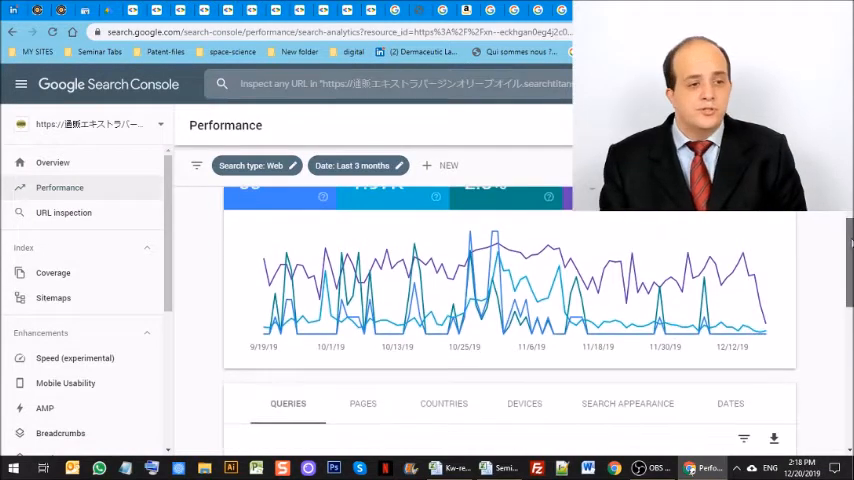
scroll("down", 3)
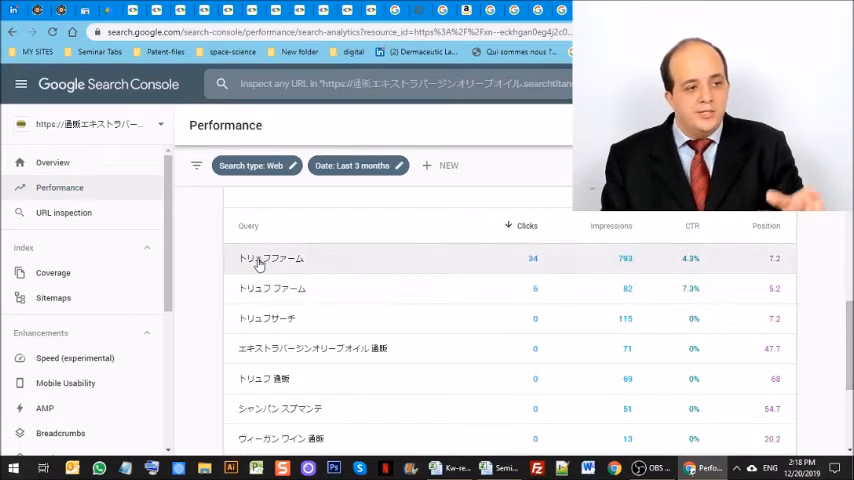
mouse_move(798, 263)
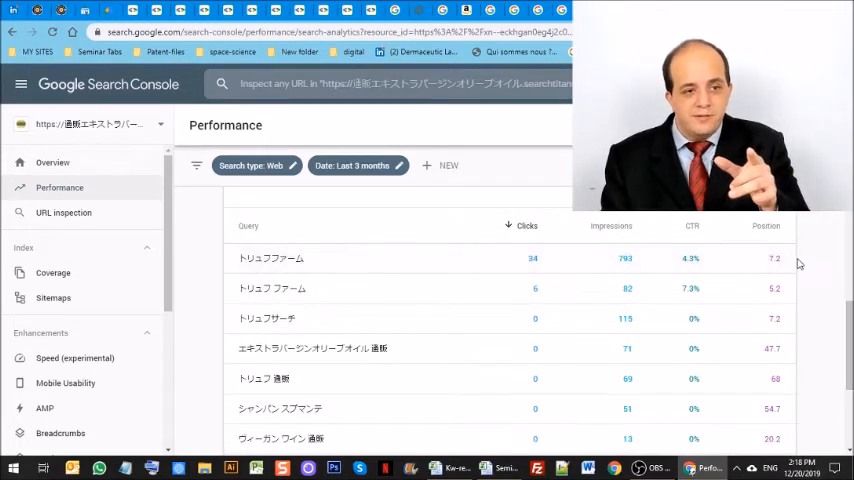
mouse_move(320, 296)
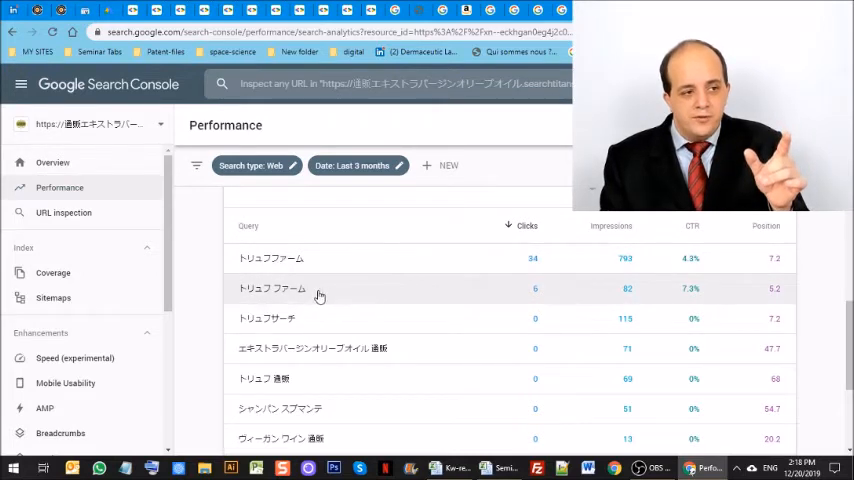
double_click(271, 289)
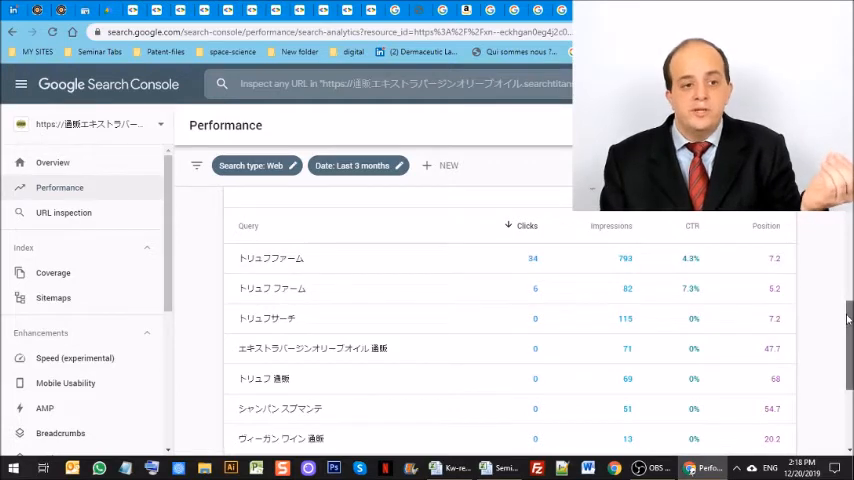
scroll("up", 3)
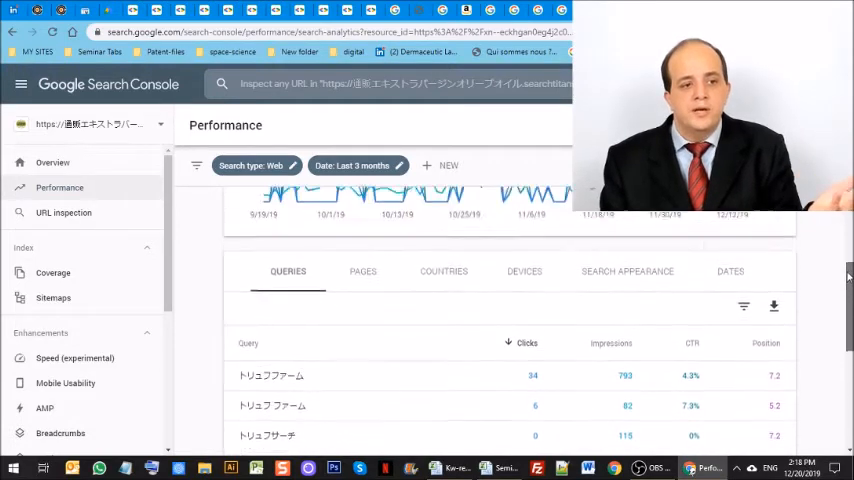
scroll("up", 3)
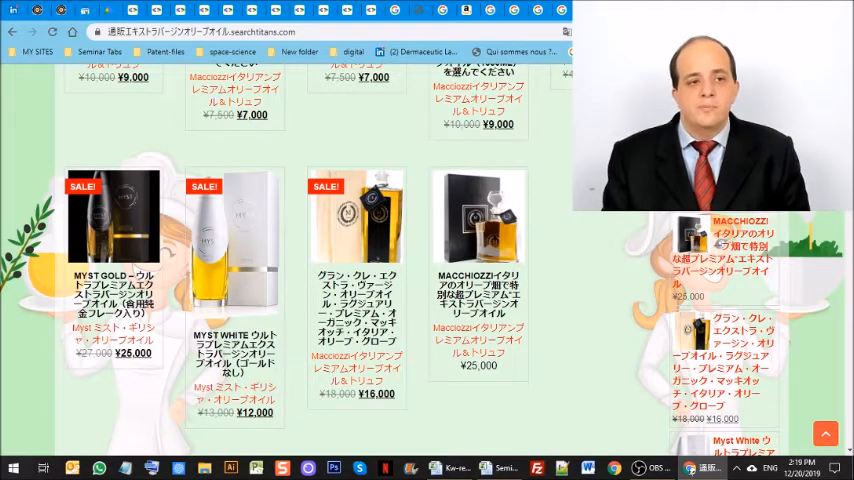
- Scroll through the olive oil shop's product descriptions and bottle listings
scroll("down", 3)
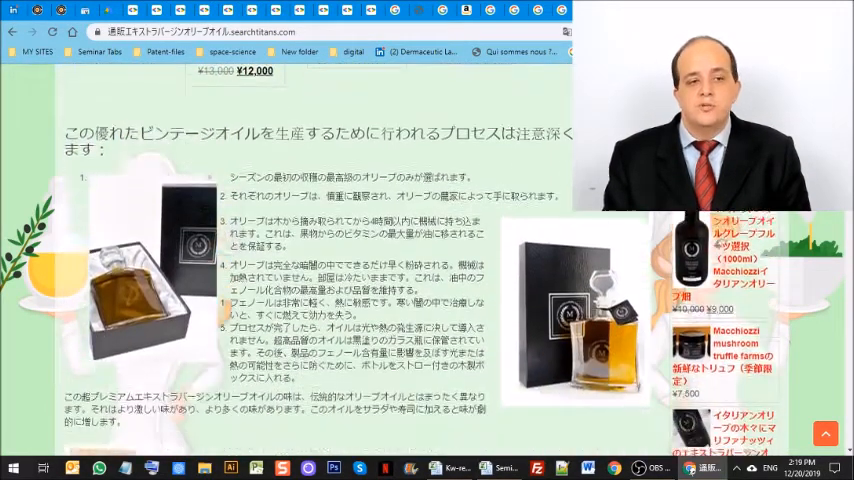
scroll("down", 3)
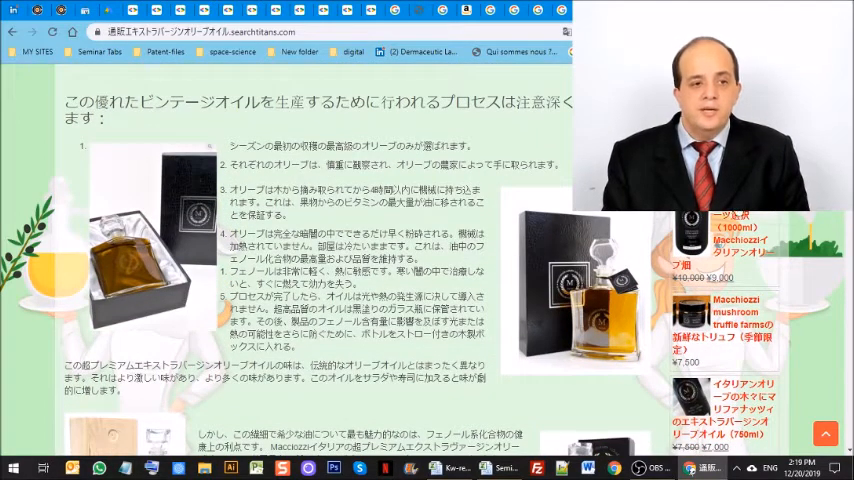
scroll("down", 3)
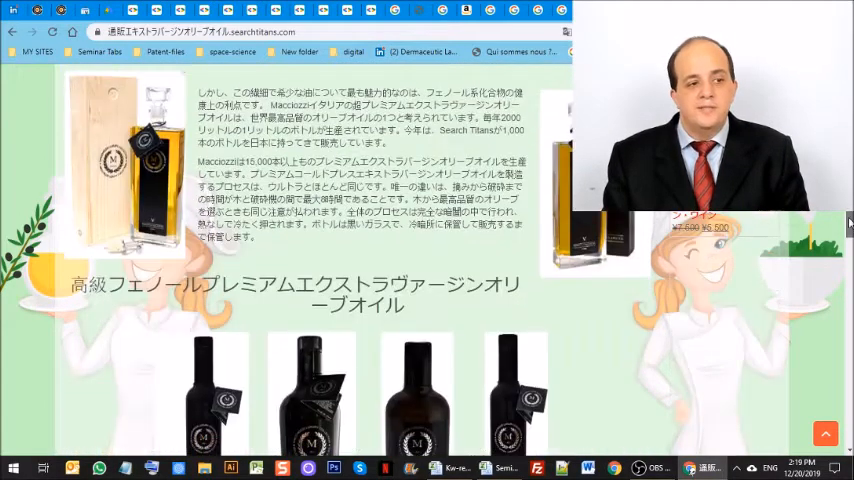
scroll("down", 3)
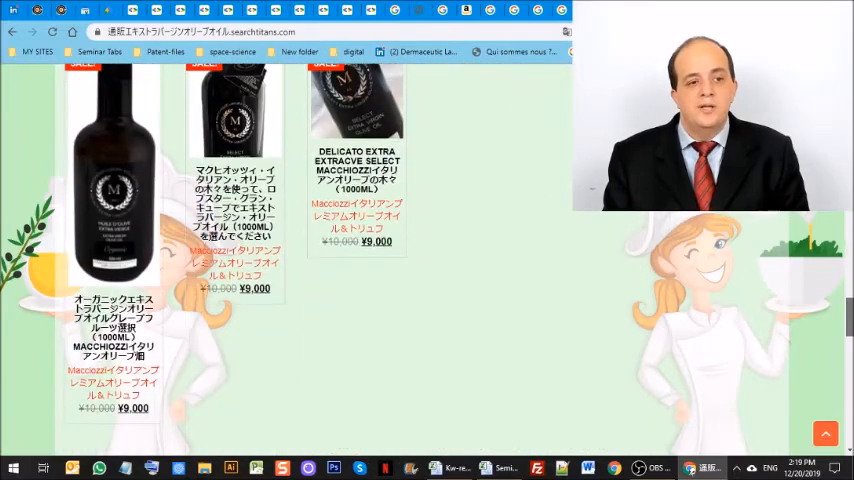
scroll("up", 3)
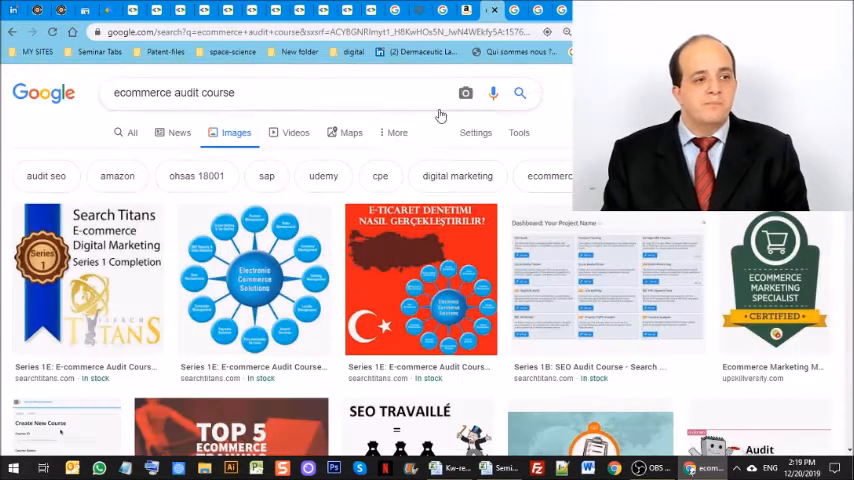
- Show video results for 'ecommerce audit course', led by the Search Titans Series 1E course
left_click(295, 132)
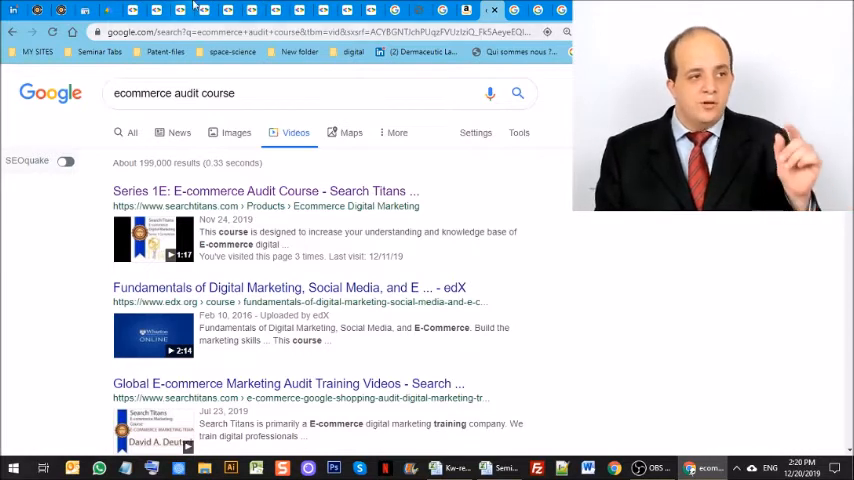
mouse_move(205, 13)
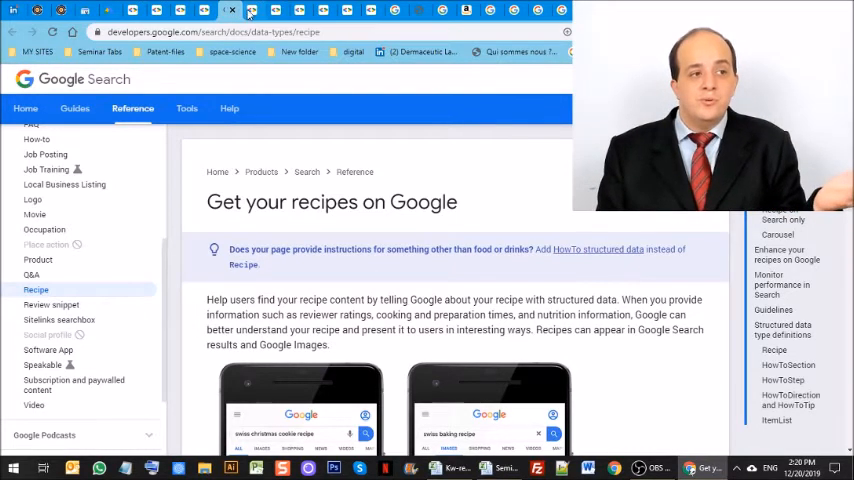
- Read the Carousels structured-data docs down to the Guidelines section
left_click(774, 233)
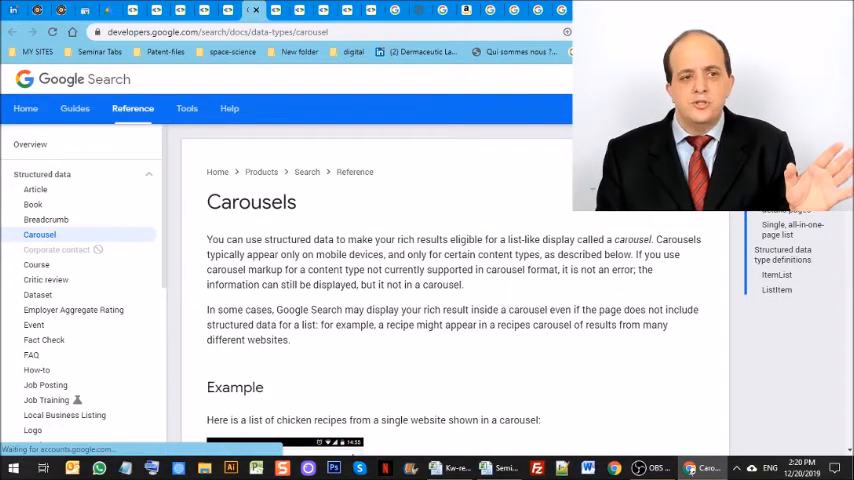
scroll("down", 3)
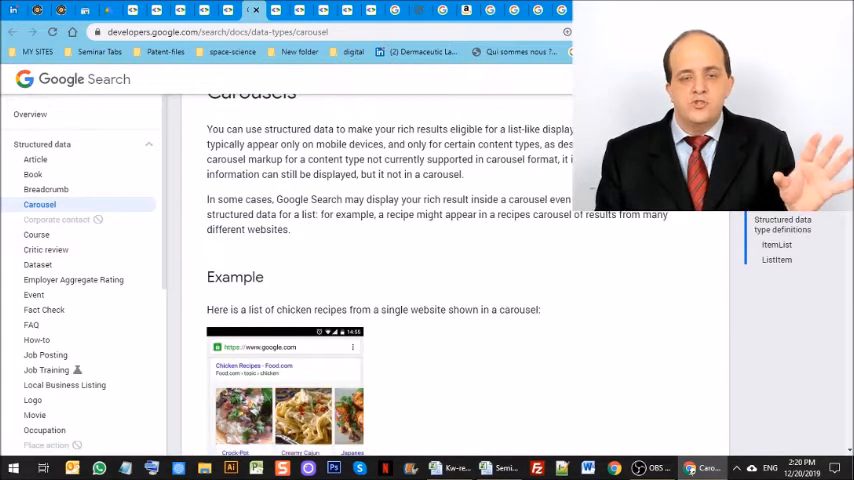
scroll("up", 3)
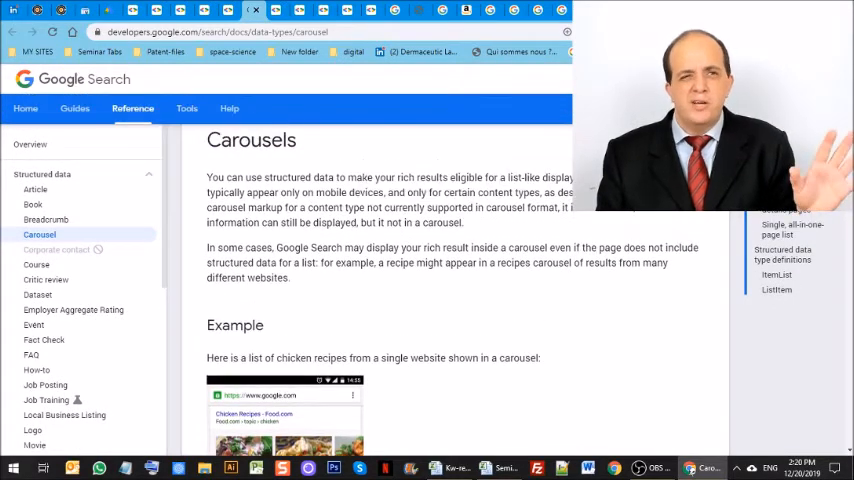
scroll("down", 3)
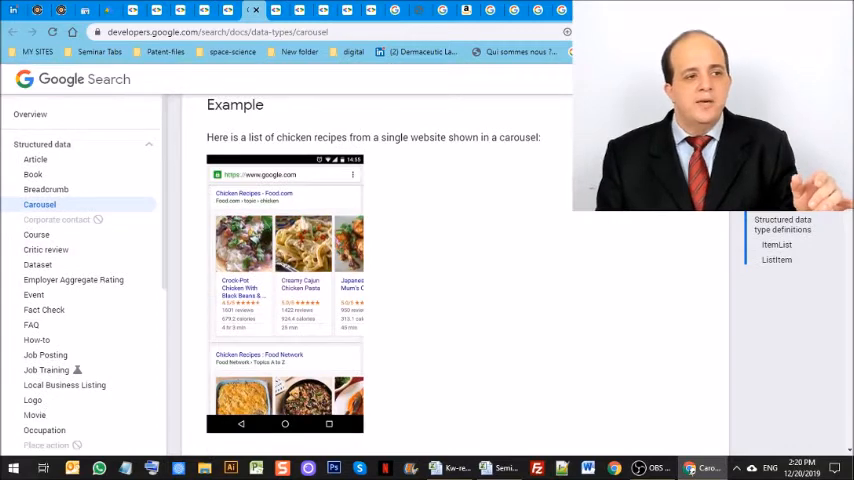
scroll("down", 3)
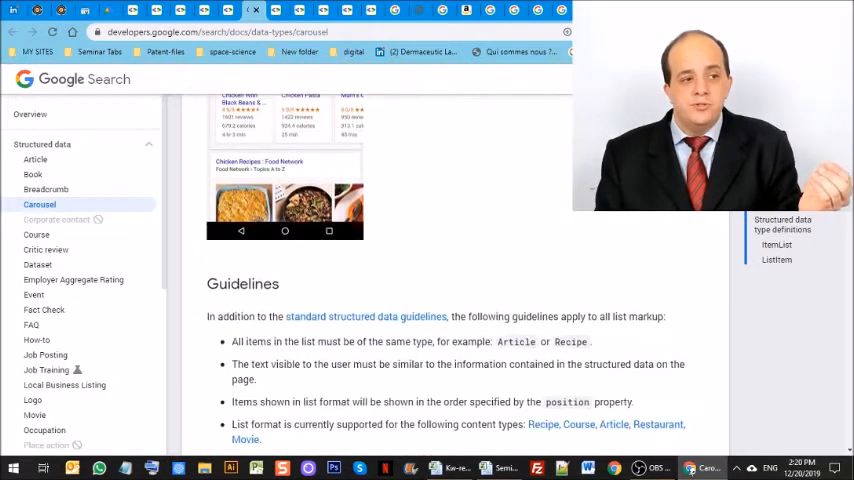
scroll("down", 3)
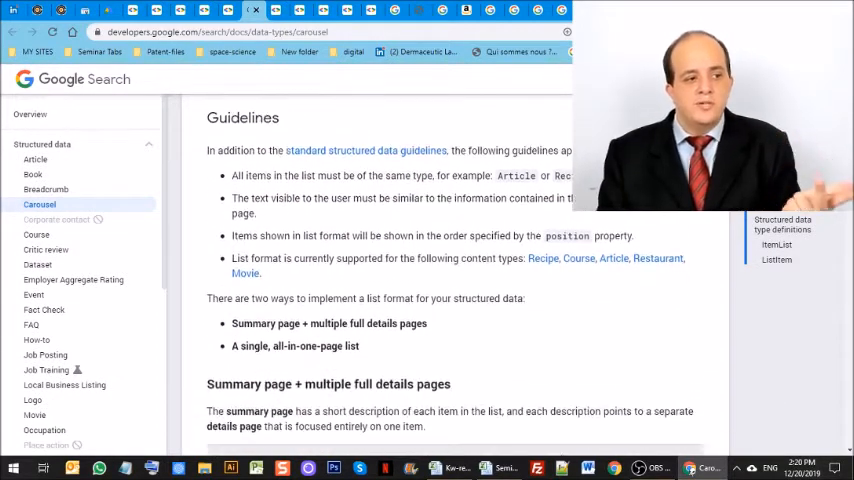
scroll("down", 3)
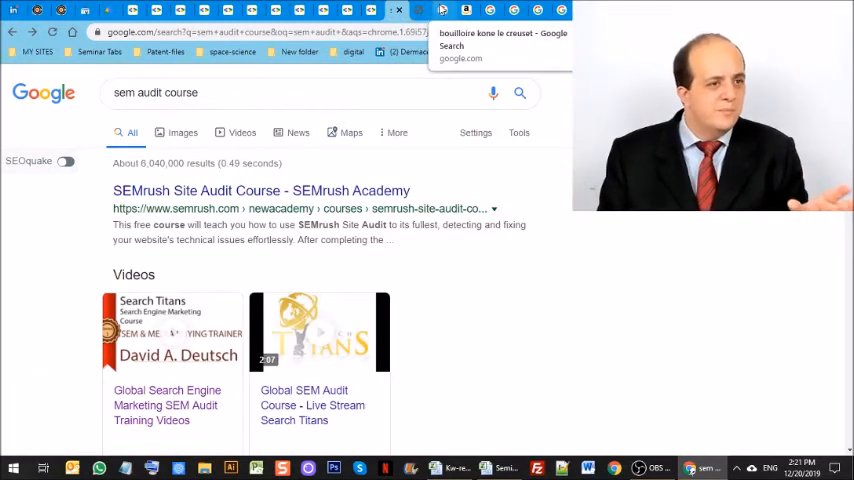
- Show the Le Creuset Bouilloire Kone kettle image results with retailer prices
left_click(503, 39)
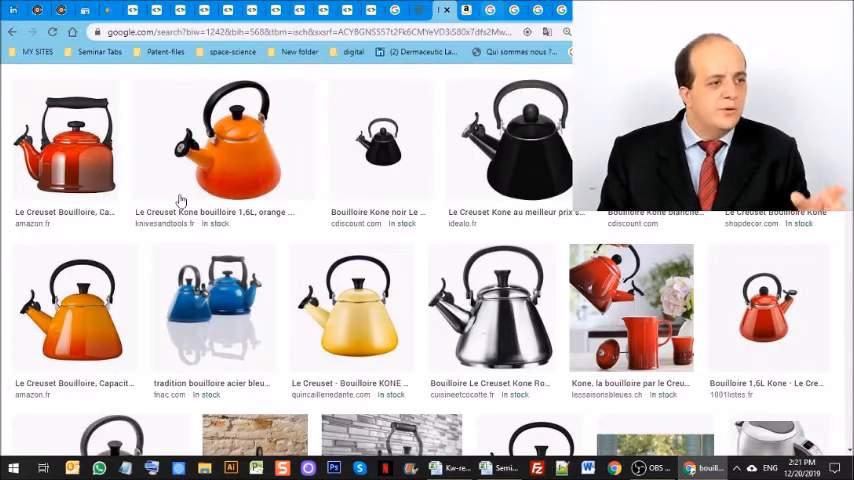
mouse_move(339, 127)
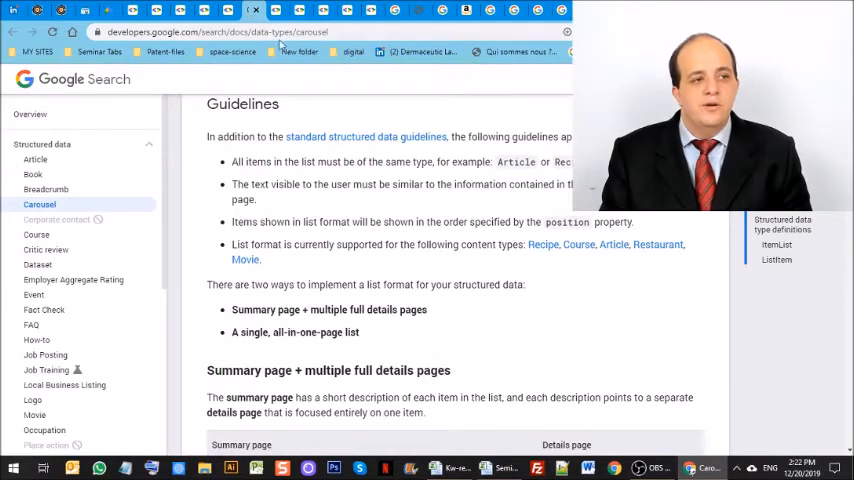
- Scroll back up over the Carousels guidelines
scroll("down", 3)
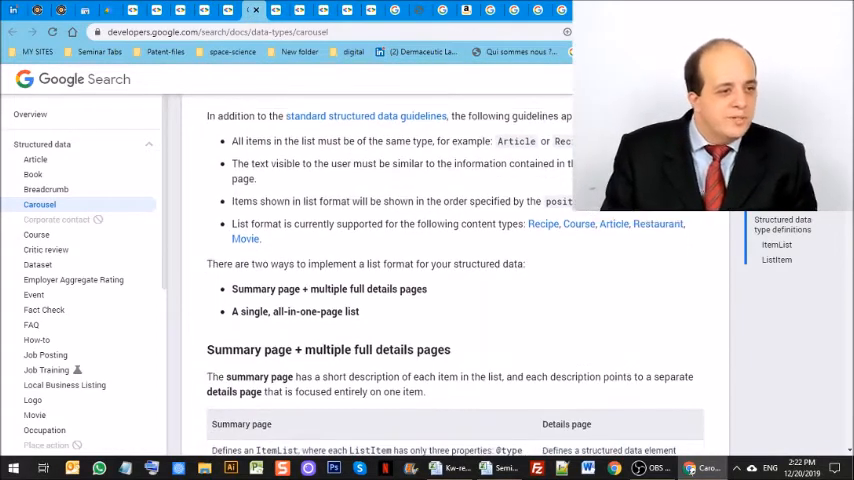
scroll("up", 3)
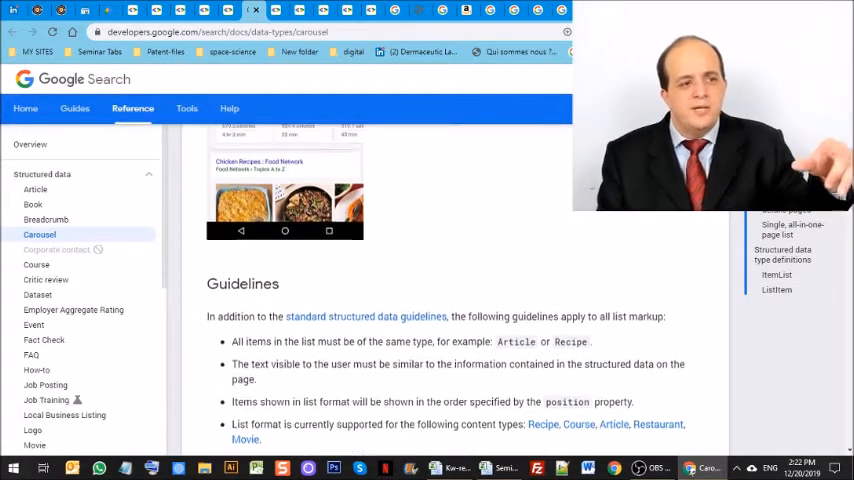
scroll("up", 3)
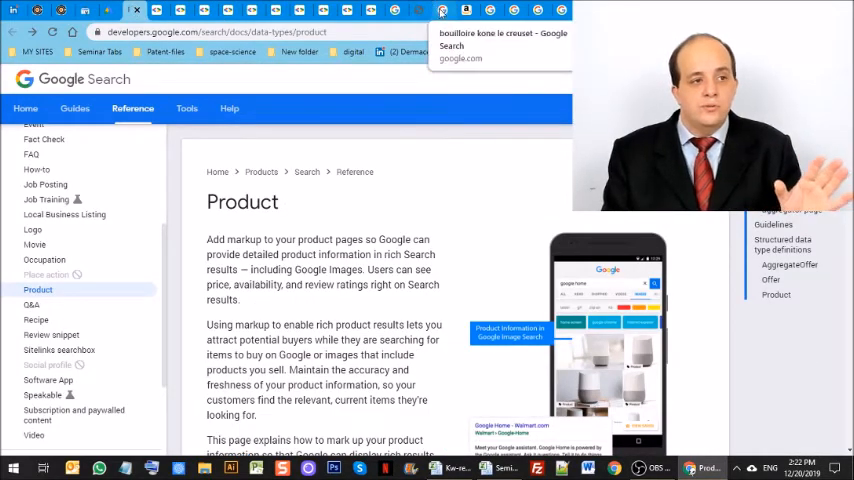
- Browse the Bouilloire Kone kettle shopping images, with sponsored offers from €65.79 to €89
left_click(502, 38)
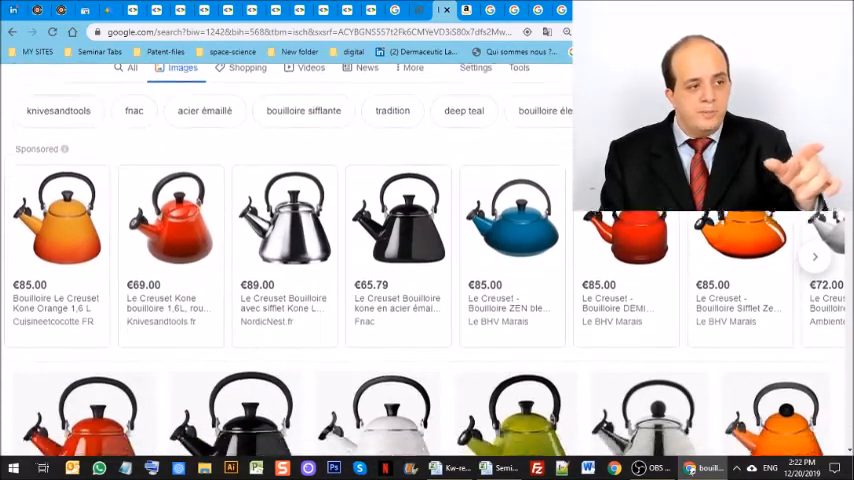
scroll("down", 3)
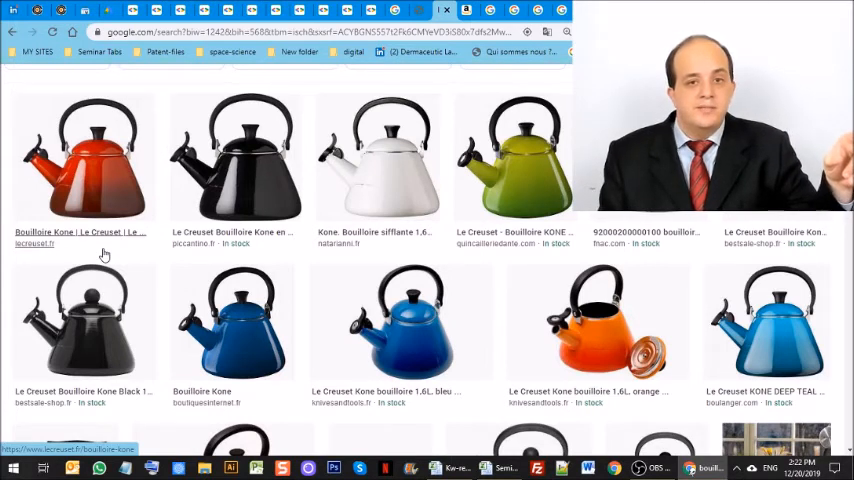
mouse_move(267, 197)
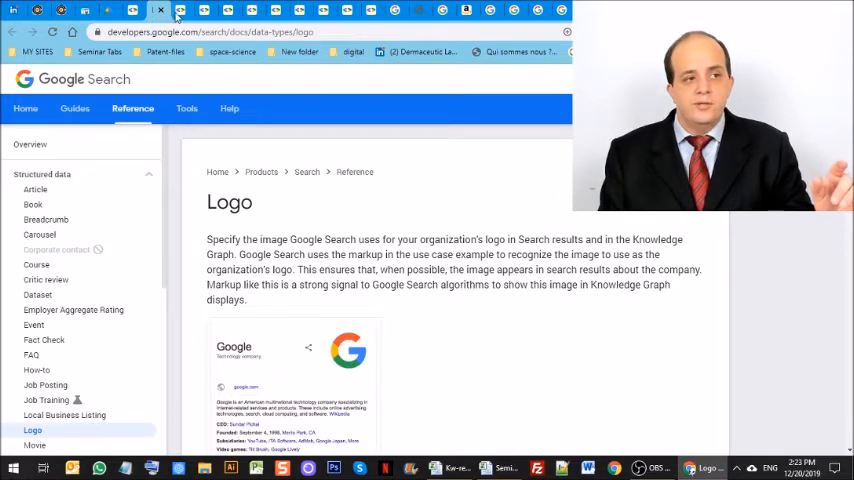
- Flip through the Local Business Listing, Recipe and Carousels structured-data guides
left_click(45, 219)
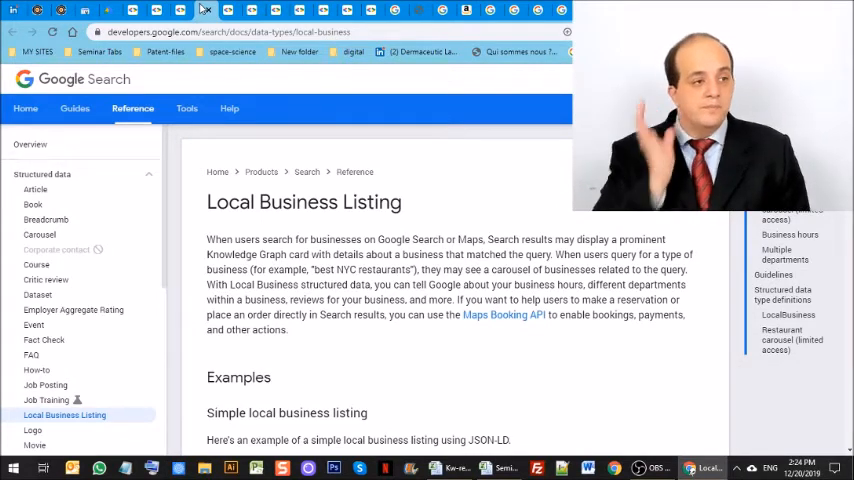
mouse_move(228, 11)
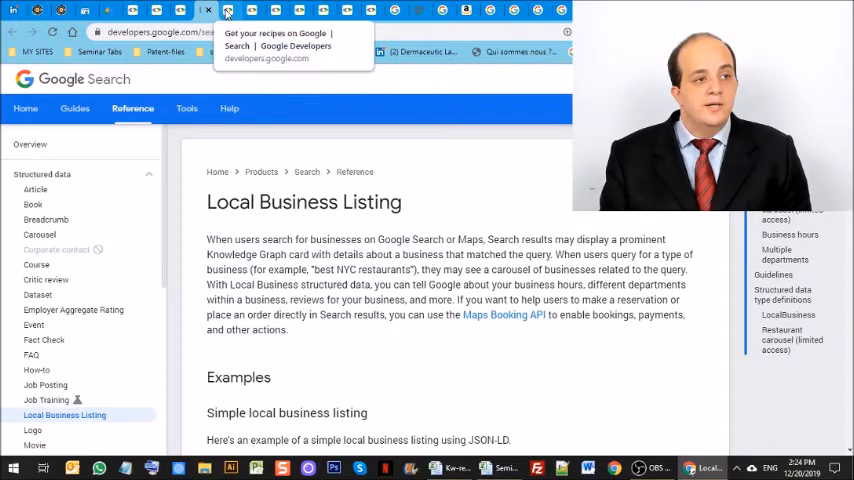
left_click(290, 33)
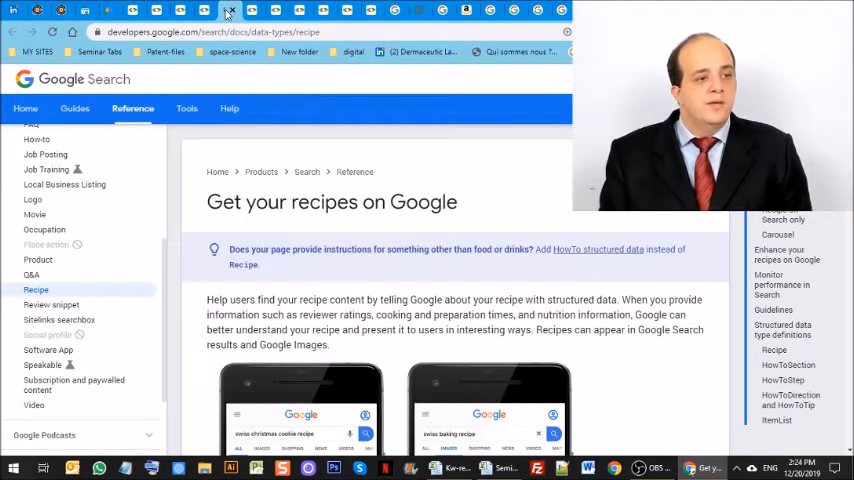
left_click(779, 234)
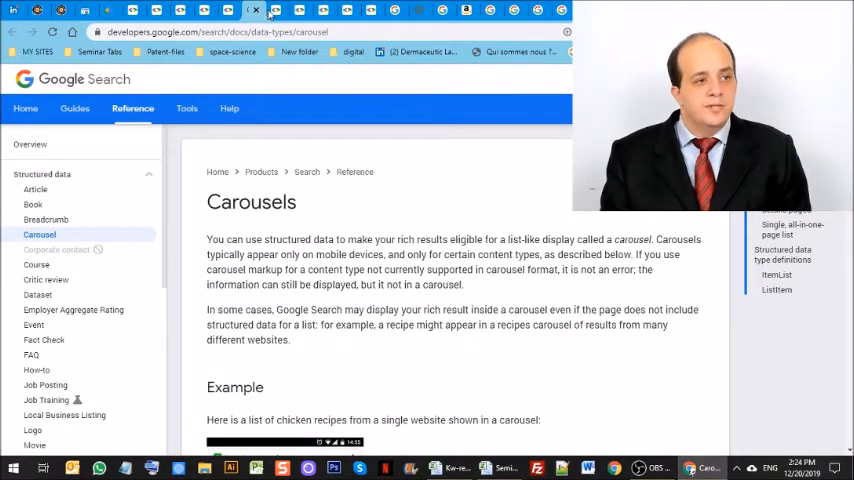
mouse_move(276, 11)
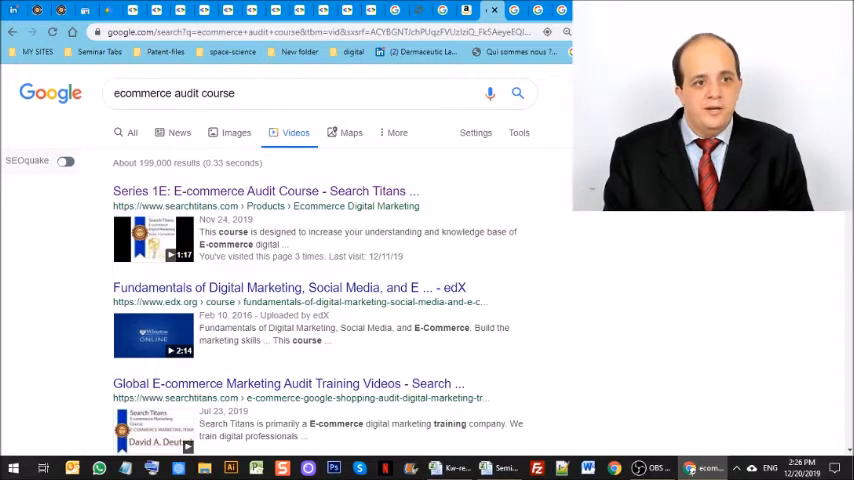
- Scroll the video results and select 'ecommerce' in the search query
scroll("down", 3)
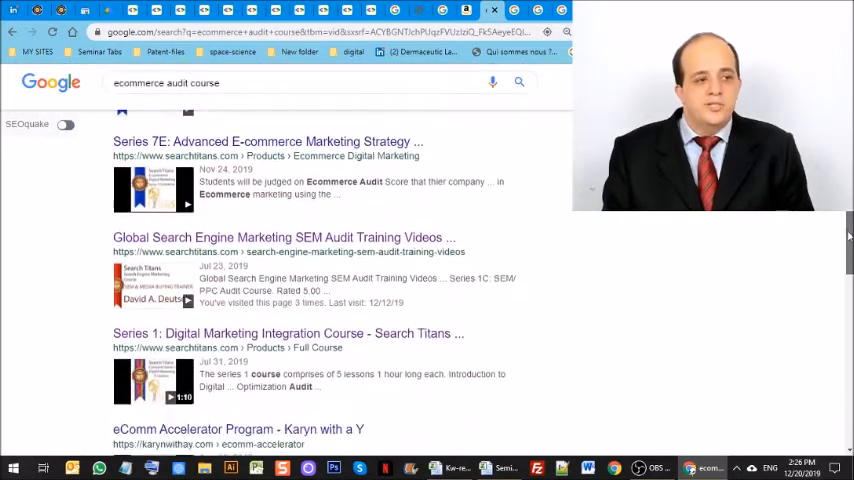
scroll("down", 3)
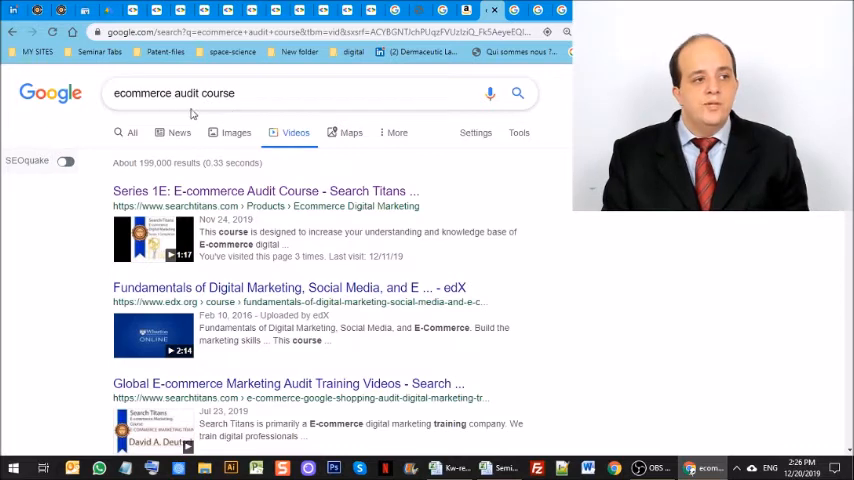
double_click(142, 93)
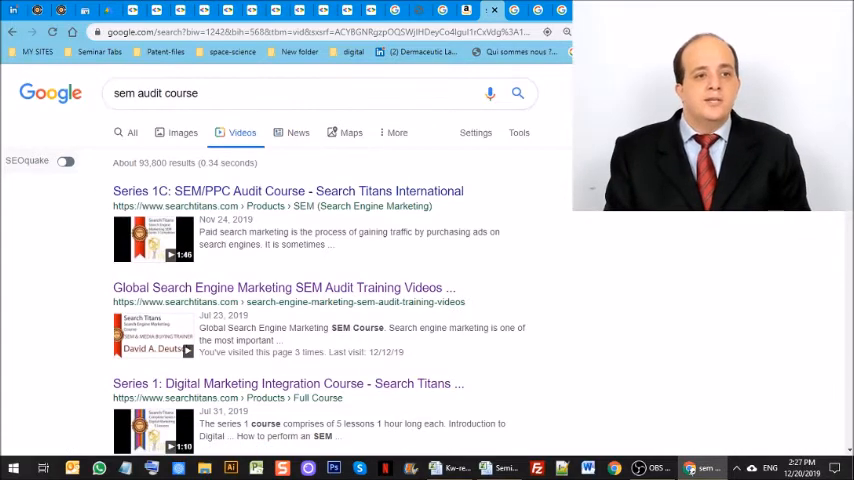
scroll("down", 3)
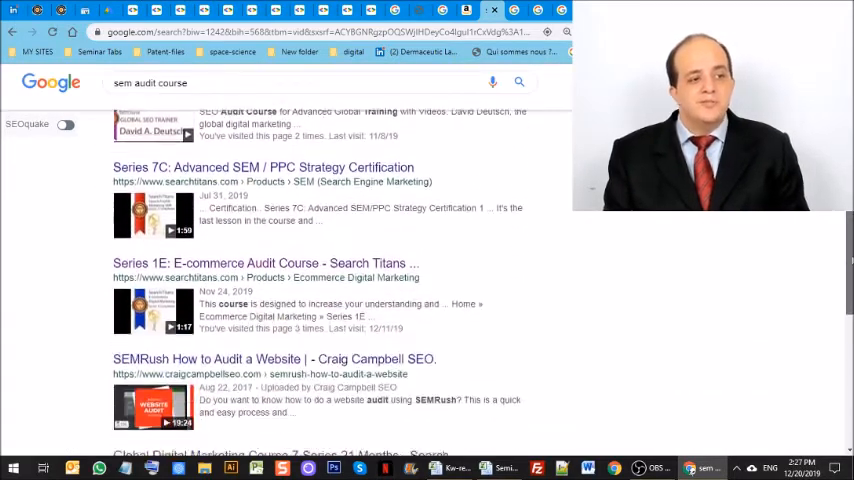
scroll("down", 3)
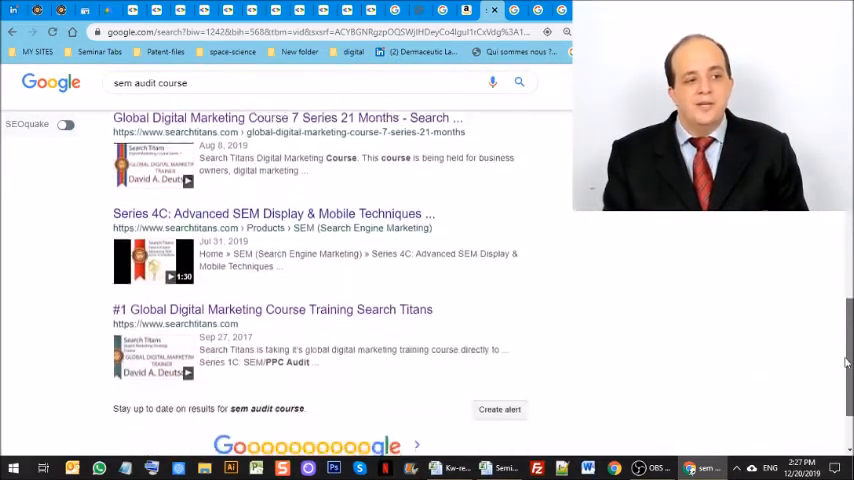
scroll("up", 3)
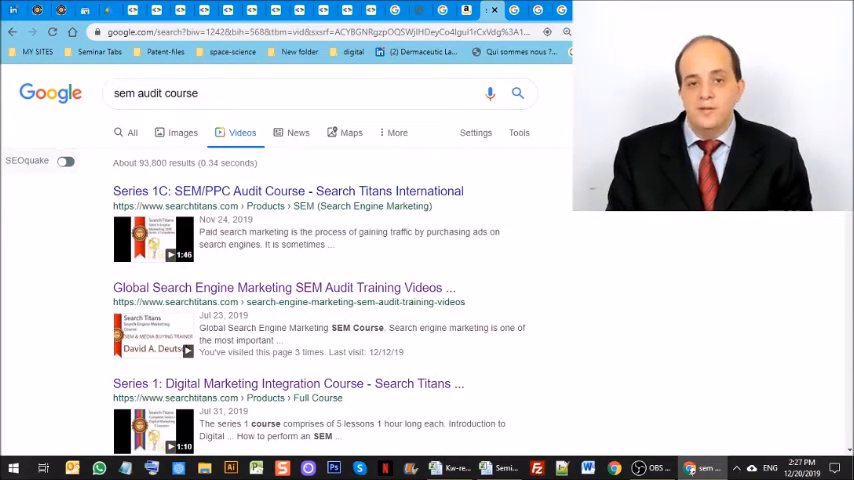
left_click(656, 467)
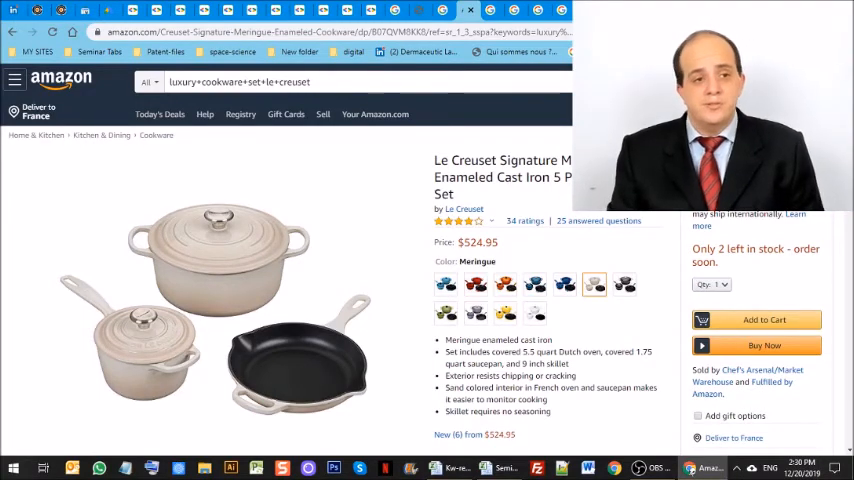
scroll("down", 3)
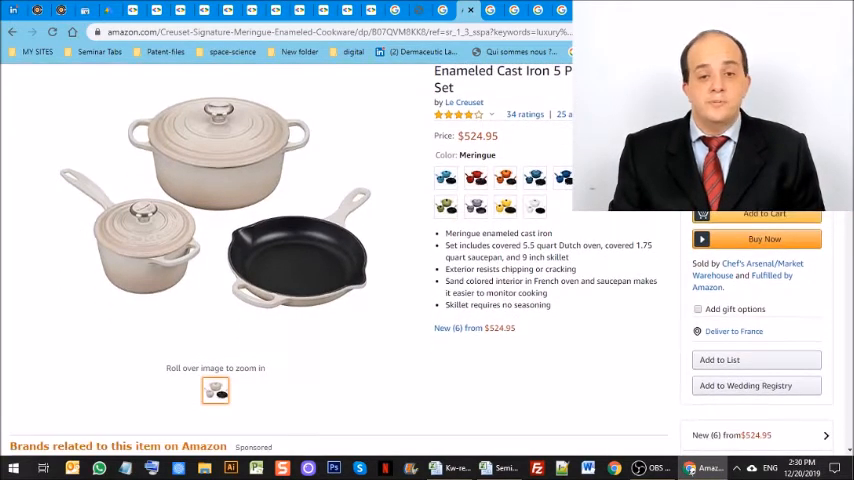
scroll("down", 3)
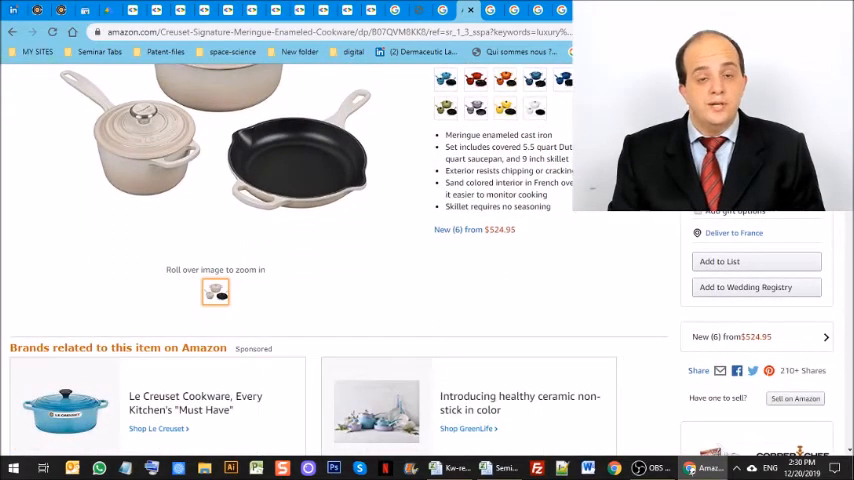
scroll("down", 3)
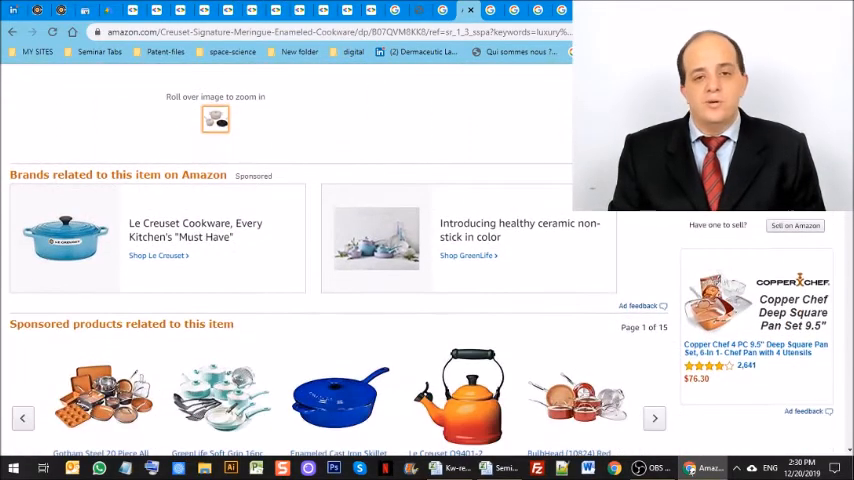
scroll("down", 3)
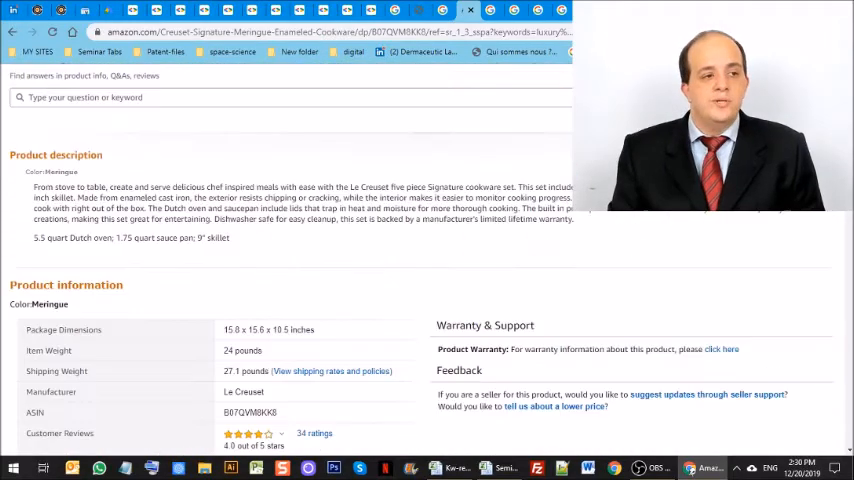
scroll("down", 3)
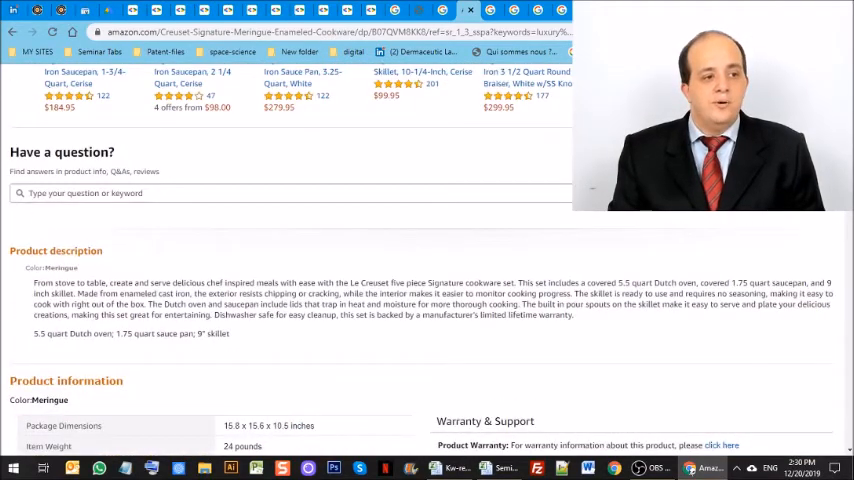
scroll("down", 3)
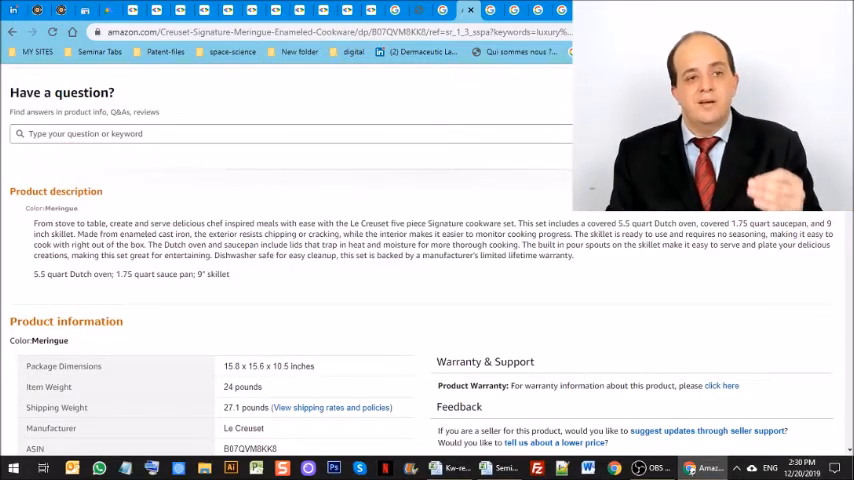
scroll("up", 3)
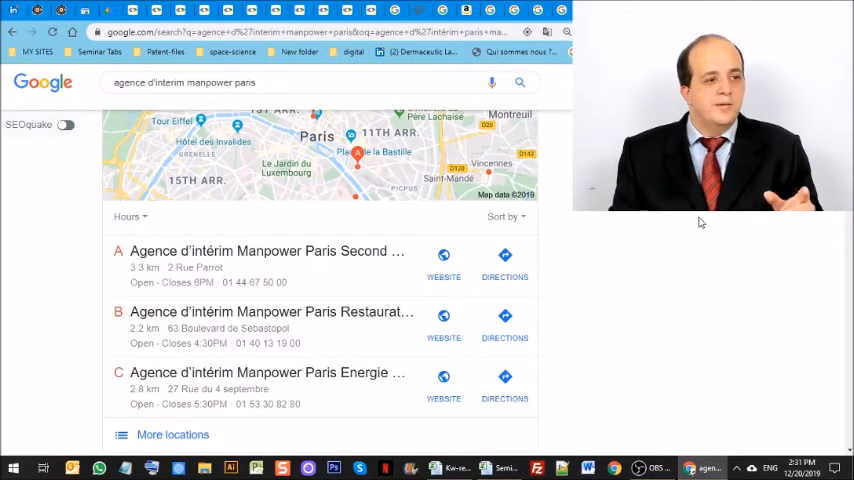
mouse_move(706, 265)
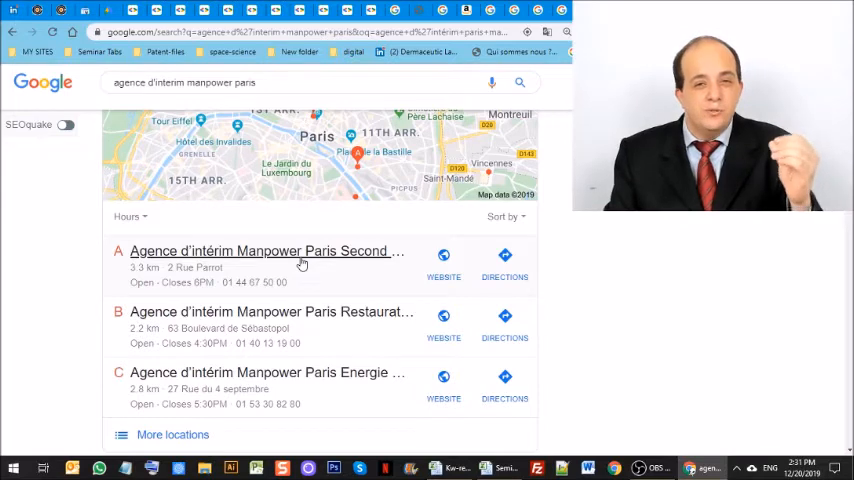
mouse_move(670, 261)
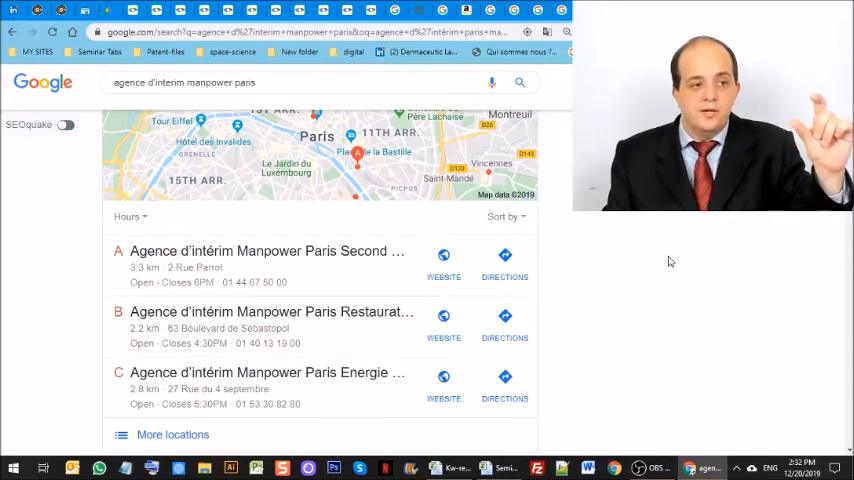
mouse_move(345, 315)
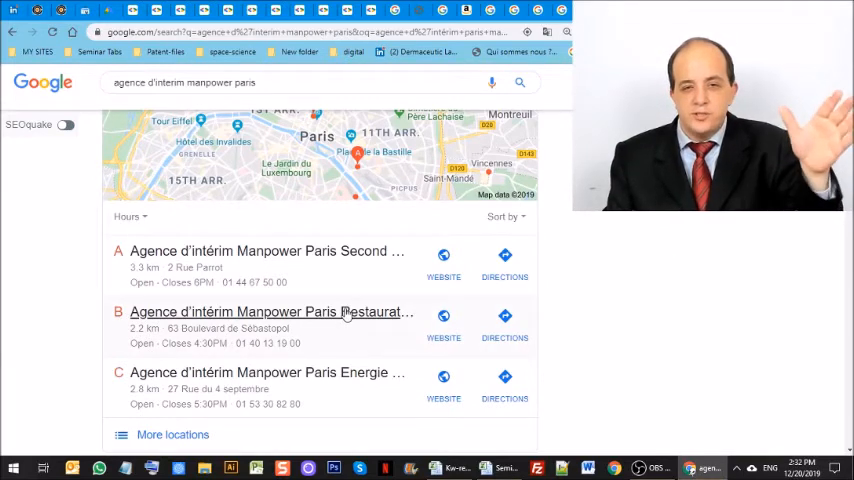
mouse_move(365, 372)
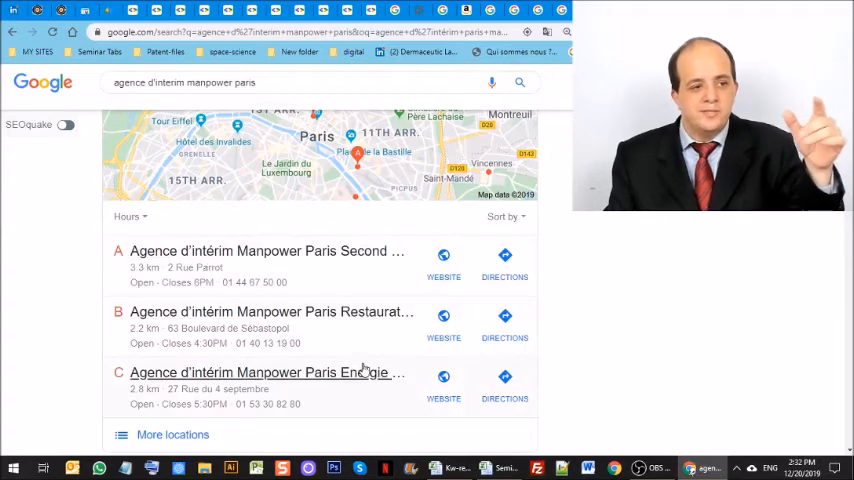
mouse_move(728, 305)
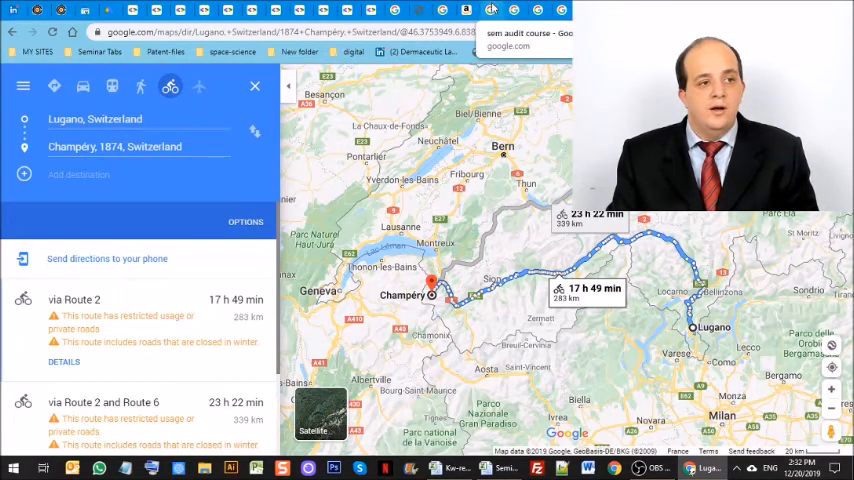
- Show the Amazon Le Creuset Signature Meringue cookware set listing, priced $524.95
left_click(463, 10)
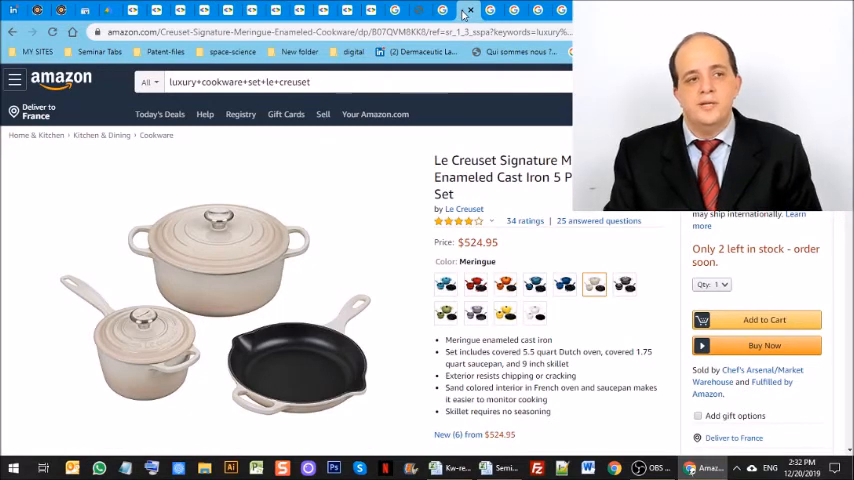
mouse_move(440, 13)
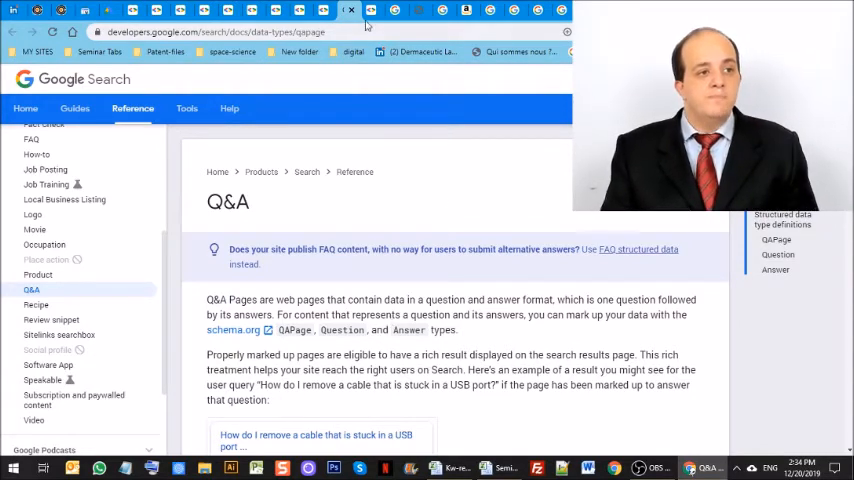
- View the FAQ structured-data guide, then the 'honey kills xylella fastidiosa' featured snippet
left_click(349, 10)
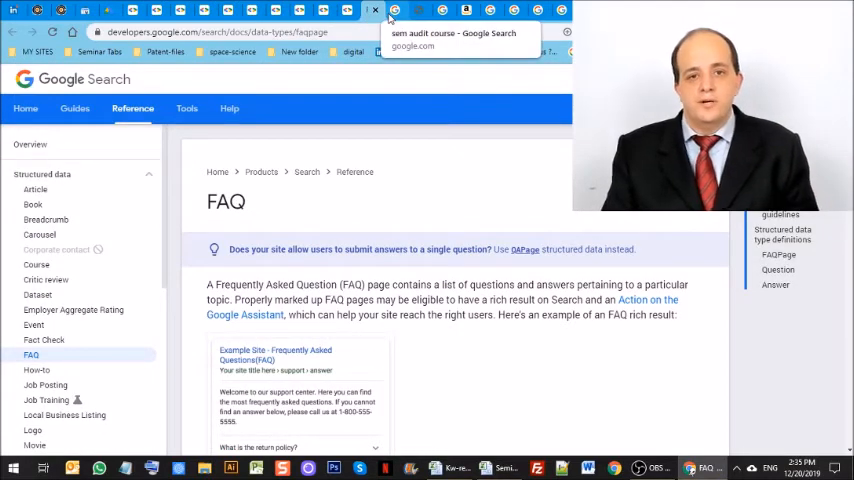
left_click(453, 33)
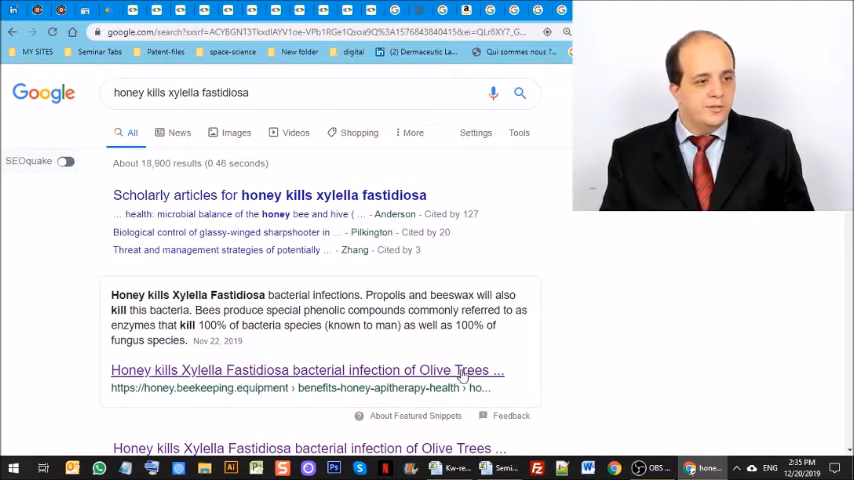
mouse_move(459, 370)
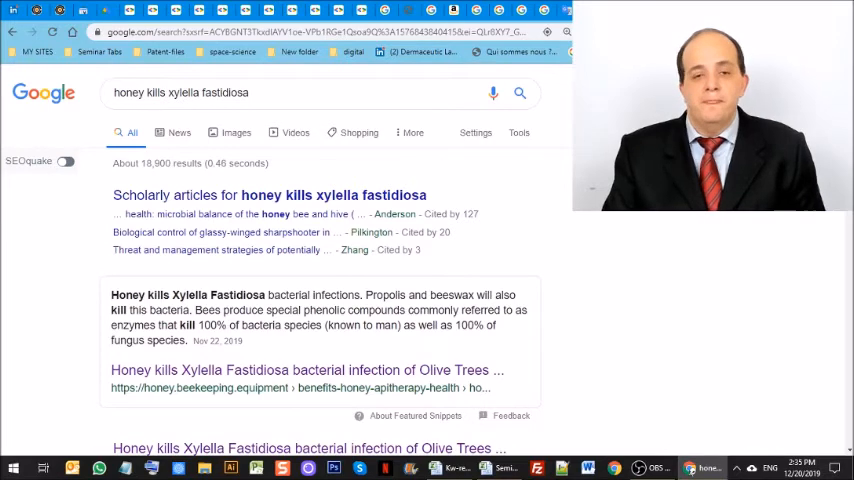
- Open the featured snippet 'Honey kills Xylella Fastidiosa bacterial infection of Olive Trees'
left_click(305, 370)
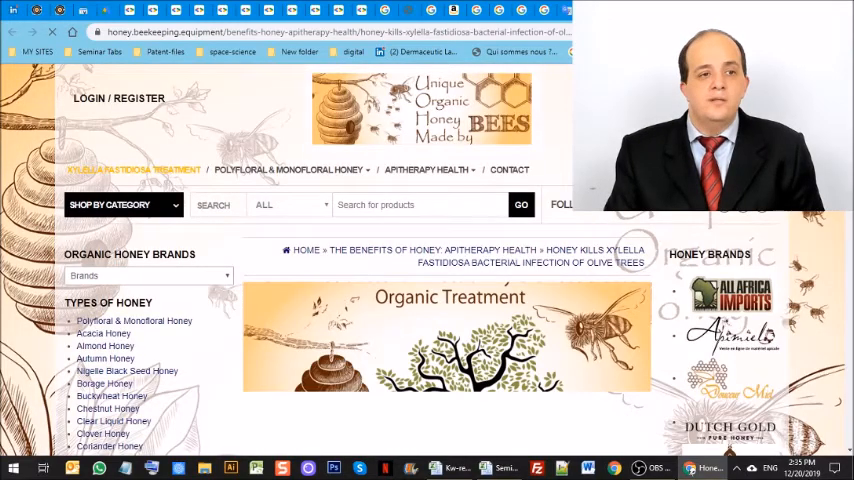
- Scroll the honey article down to its 'Save the olive trees' video
scroll("down", 3)
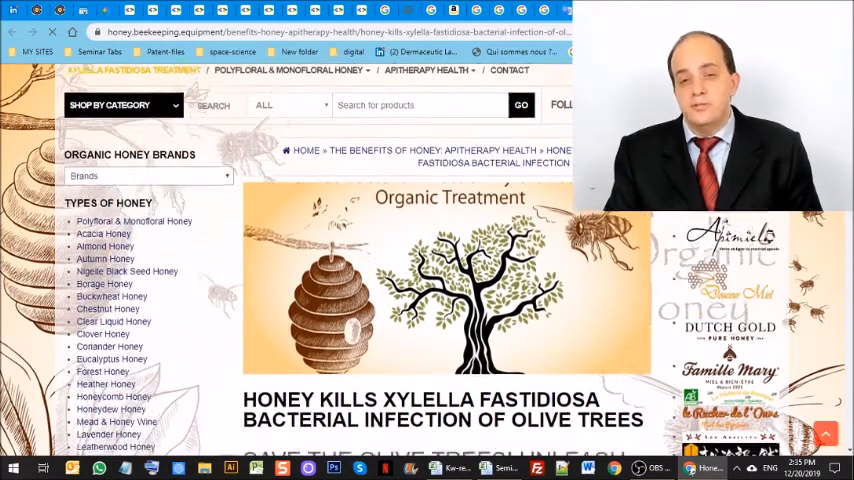
scroll("down", 3)
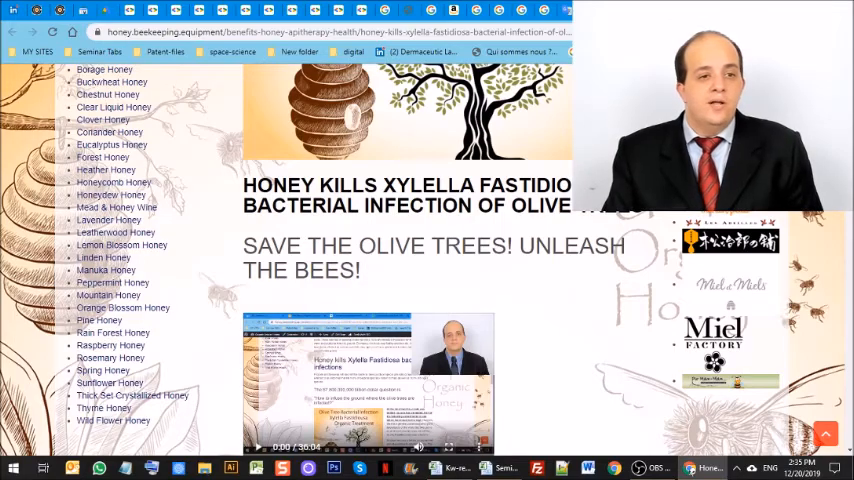
scroll("down", 3)
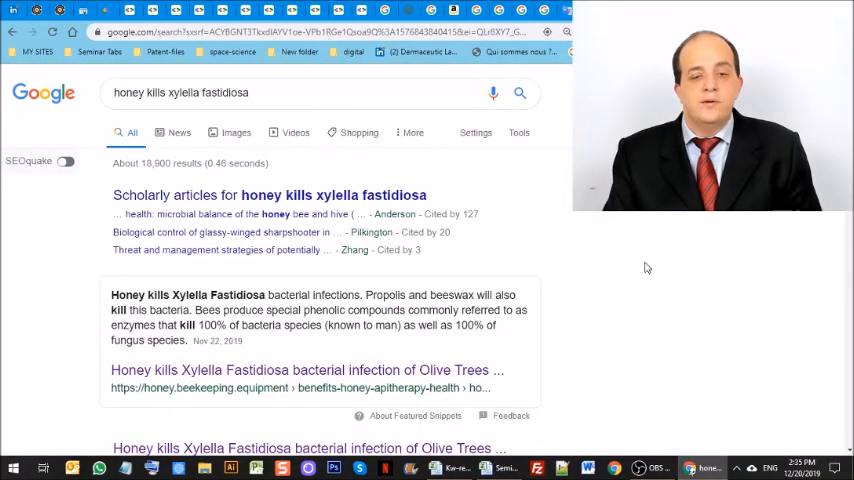
scroll("down", 3)
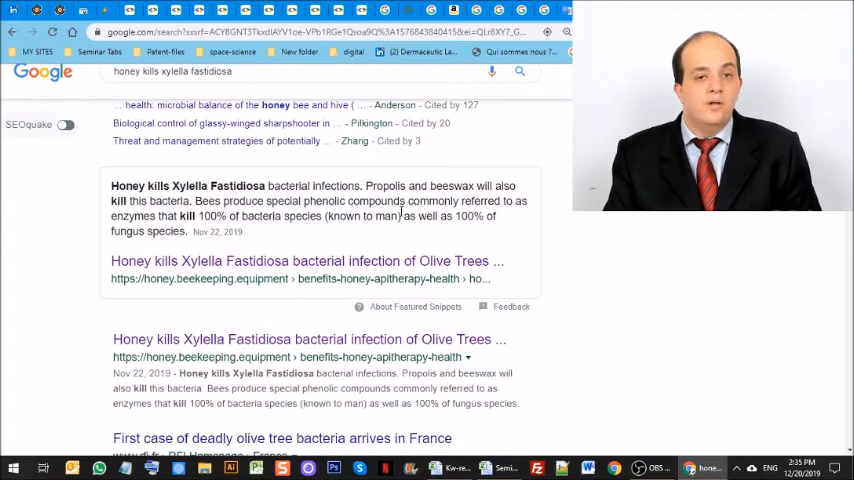
left_click_drag(112, 186, 242, 232)
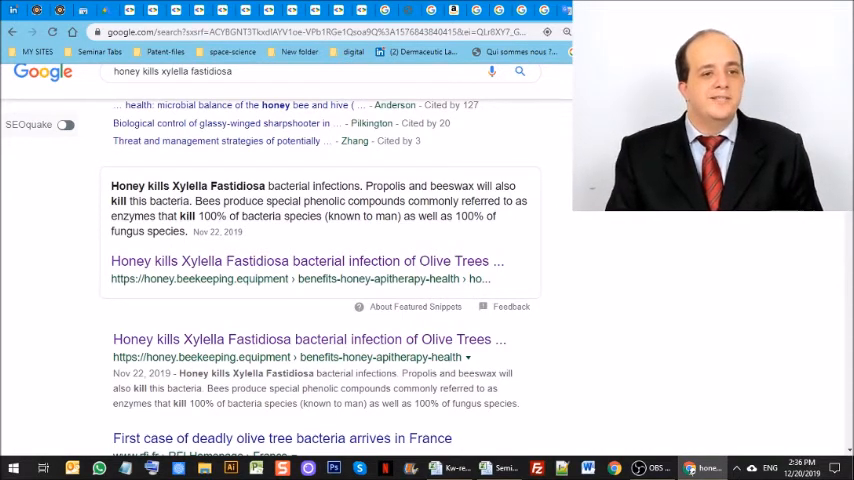
scroll("up", 3)
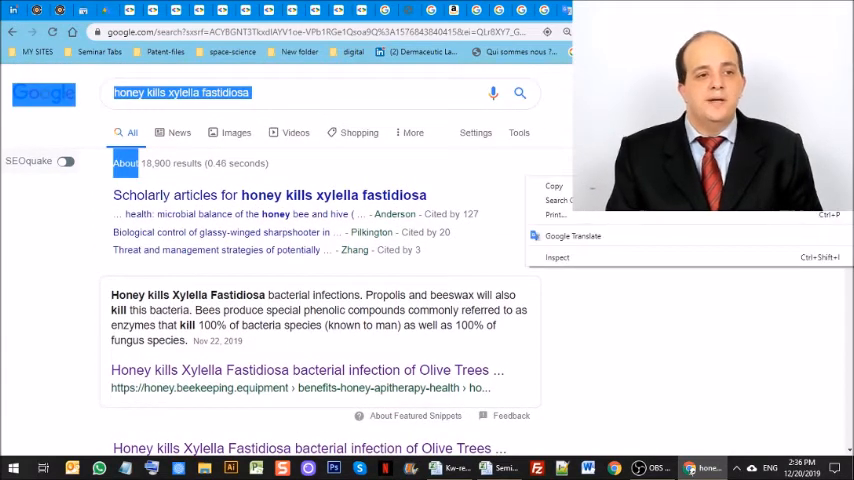
mouse_move(748, 316)
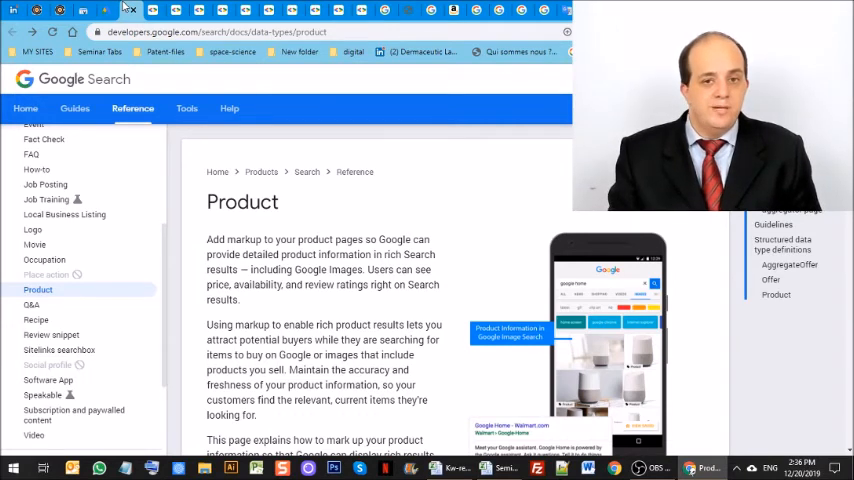
mouse_move(110, 10)
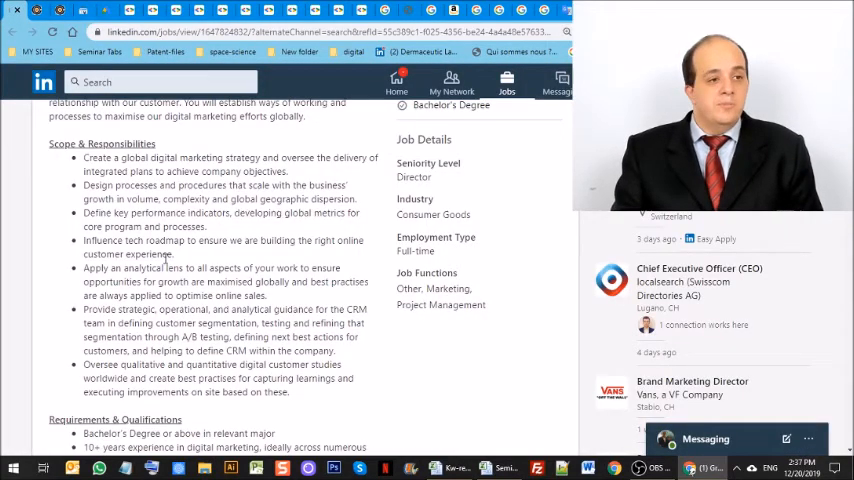
scroll("up", 3)
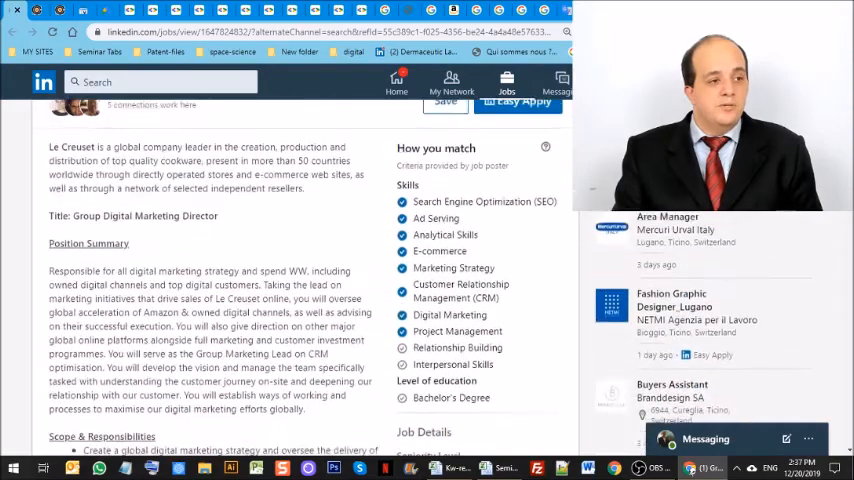
scroll("down", 3)
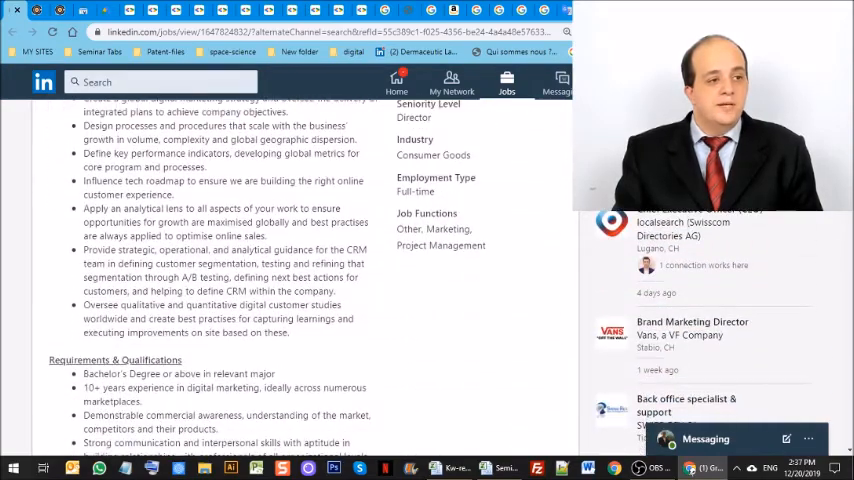
scroll("down", 3)
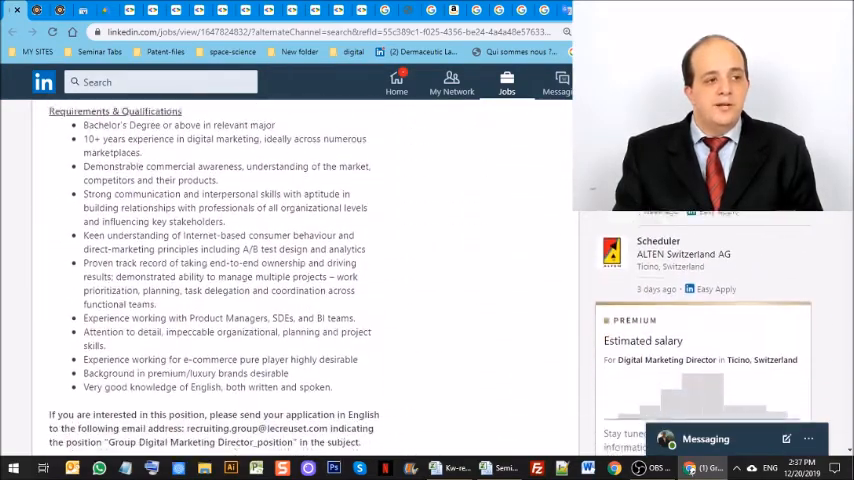
scroll("down", 3)
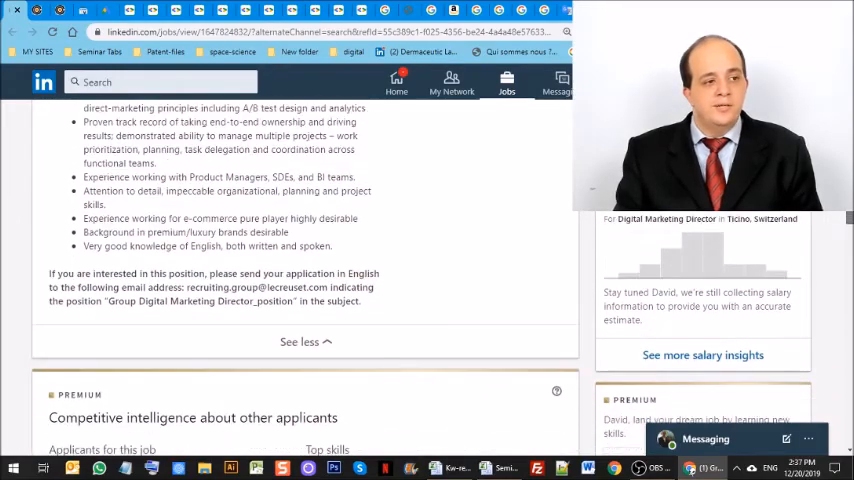
scroll("up", 3)
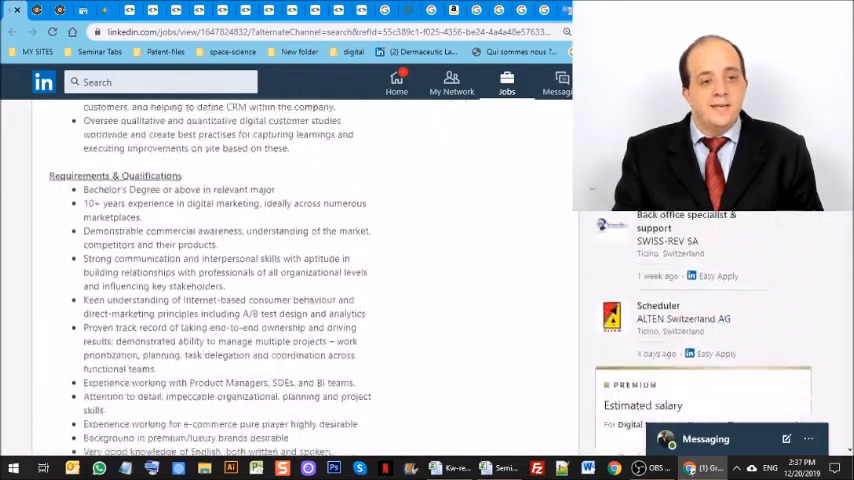